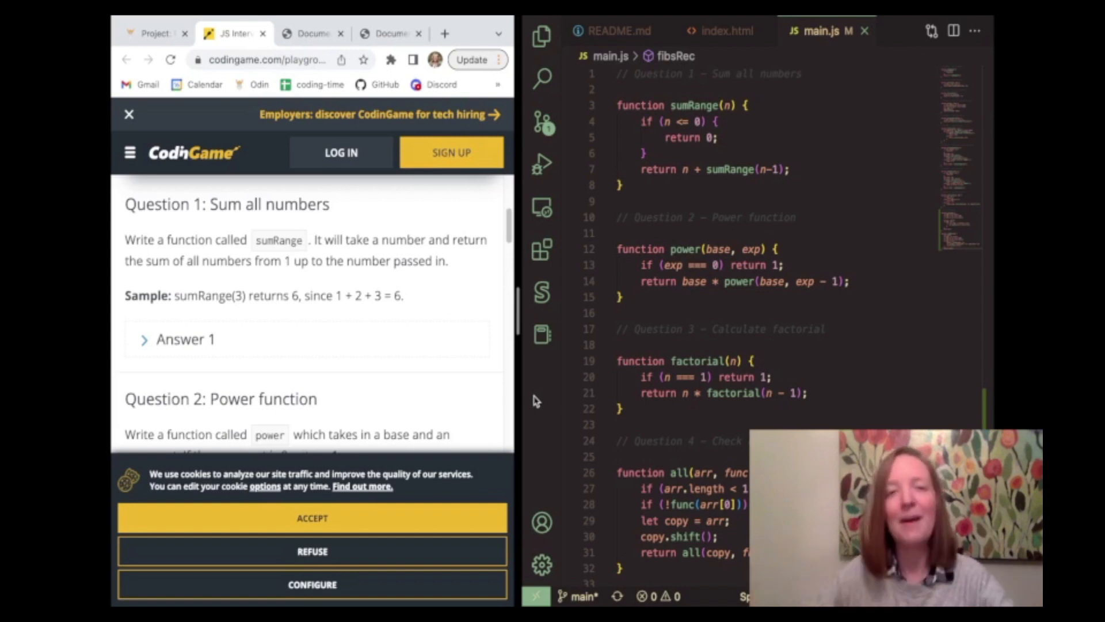
mouse_move(494, 367)
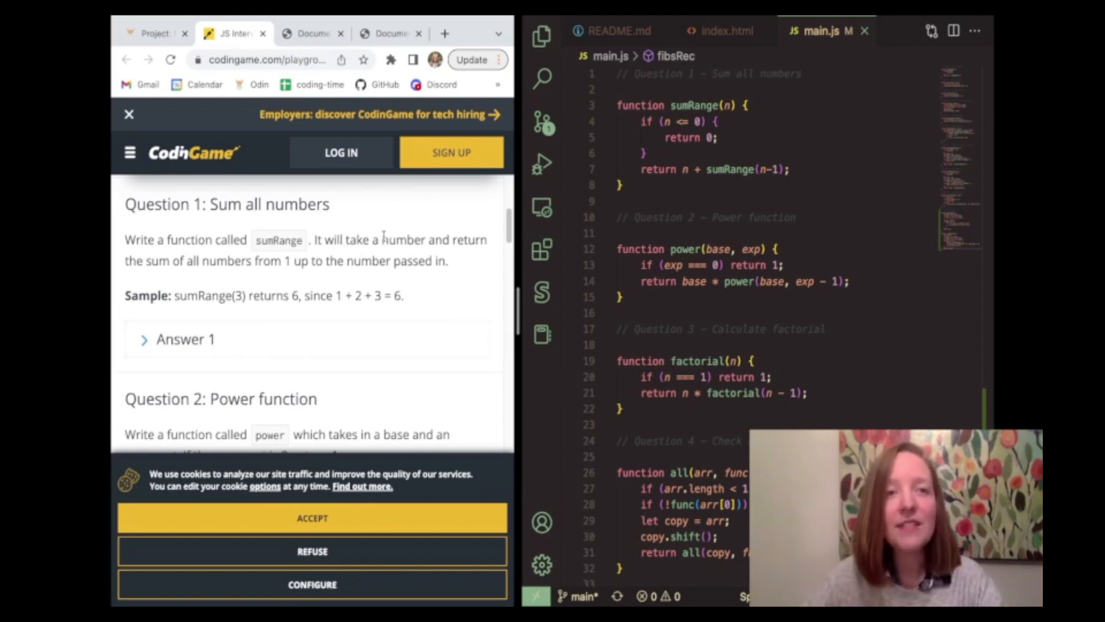
mouse_move(428, 316)
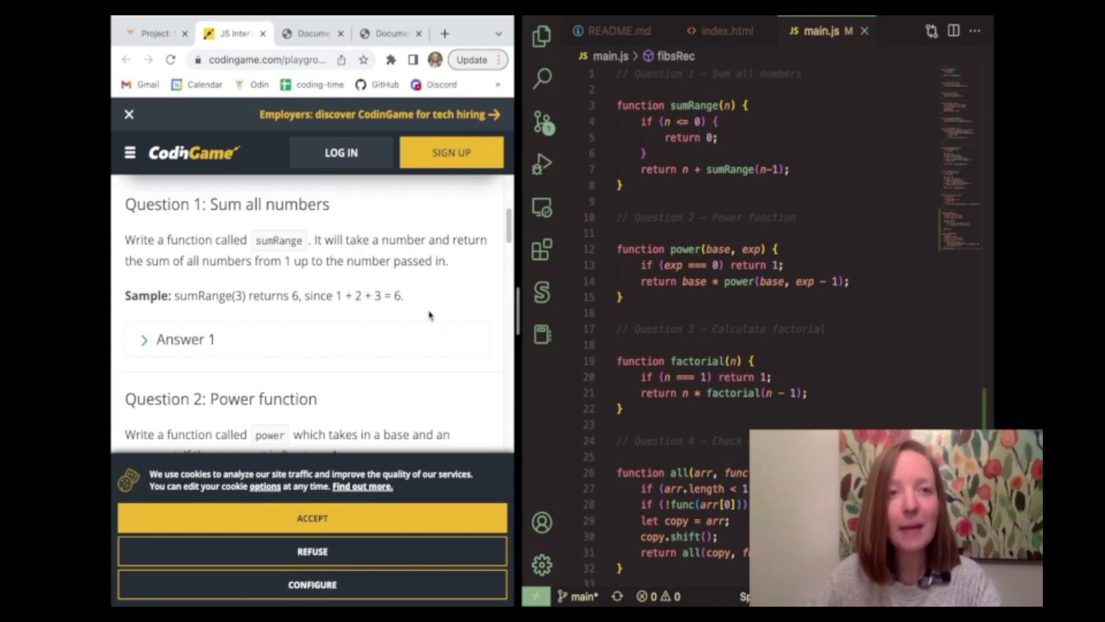
Scroll the CodinGame page past Questions 2–6 to the SumSquares samples and Answer 8
scroll("down", 3)
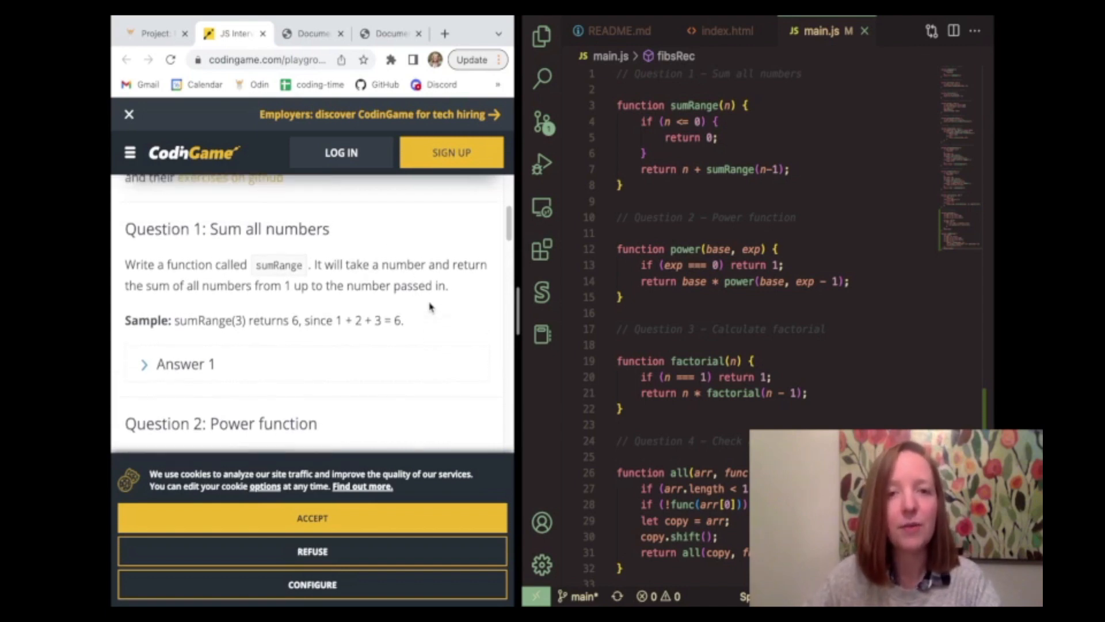
scroll("down", 3)
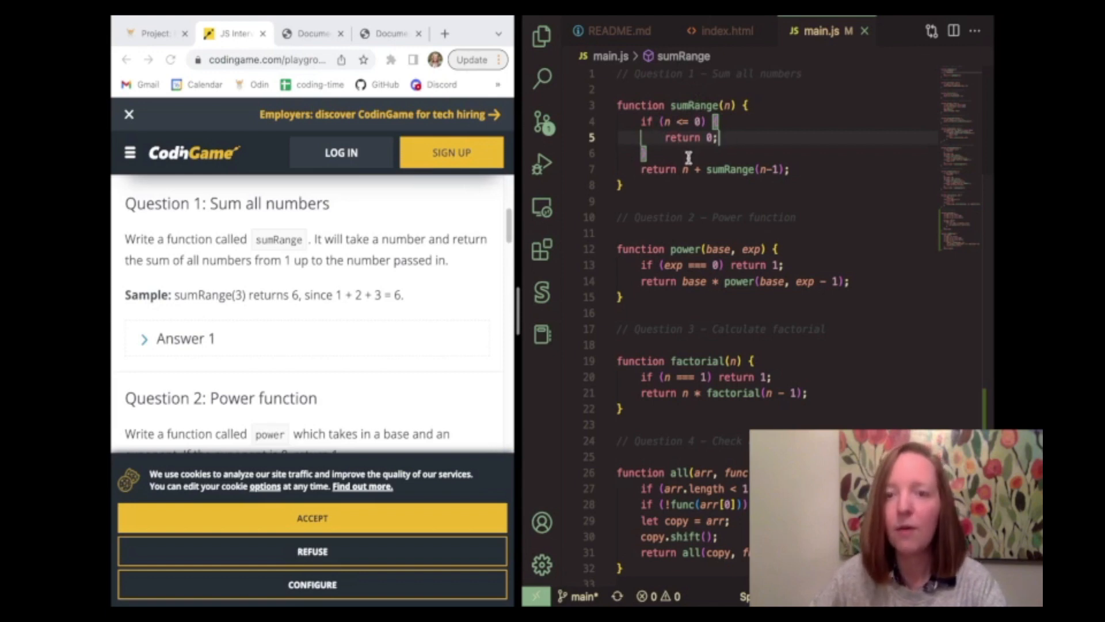
mouse_move(682, 185)
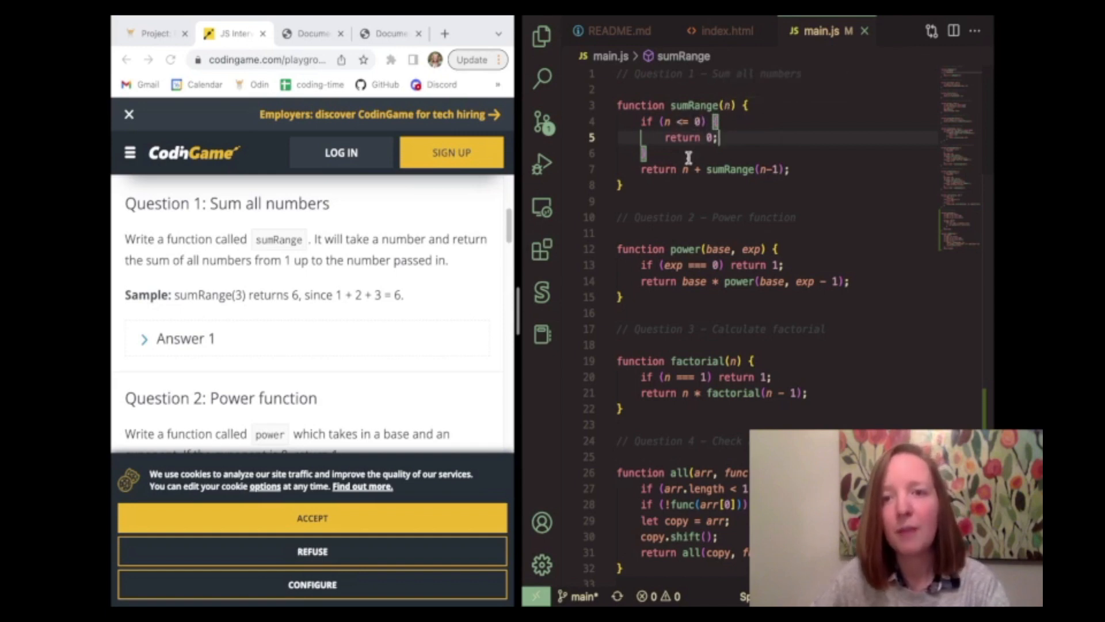
mouse_move(690, 174)
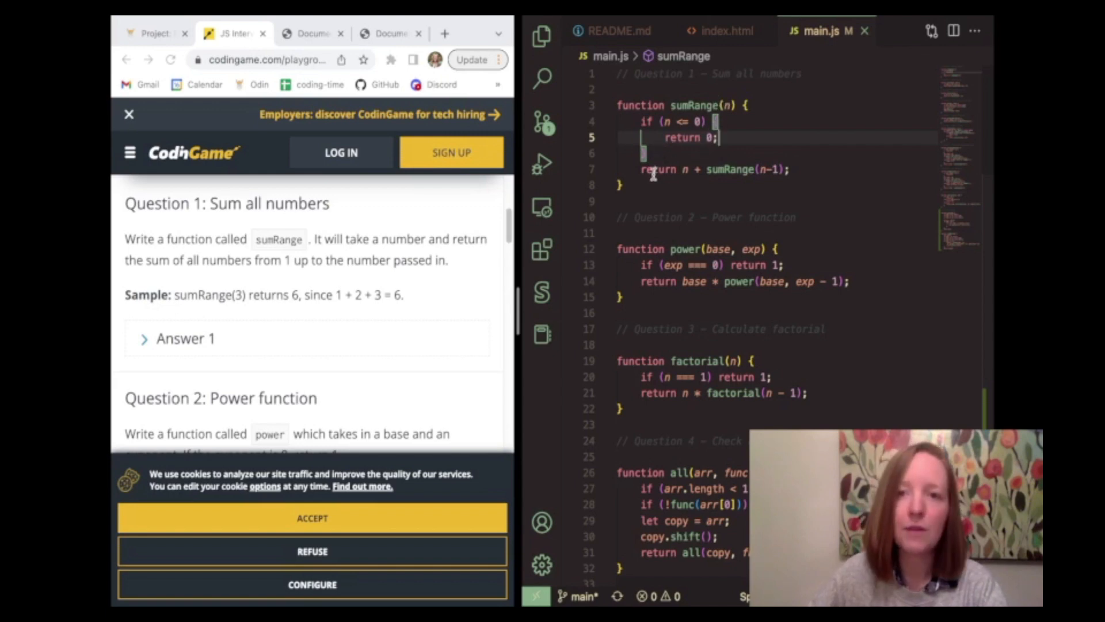
mouse_move(818, 91)
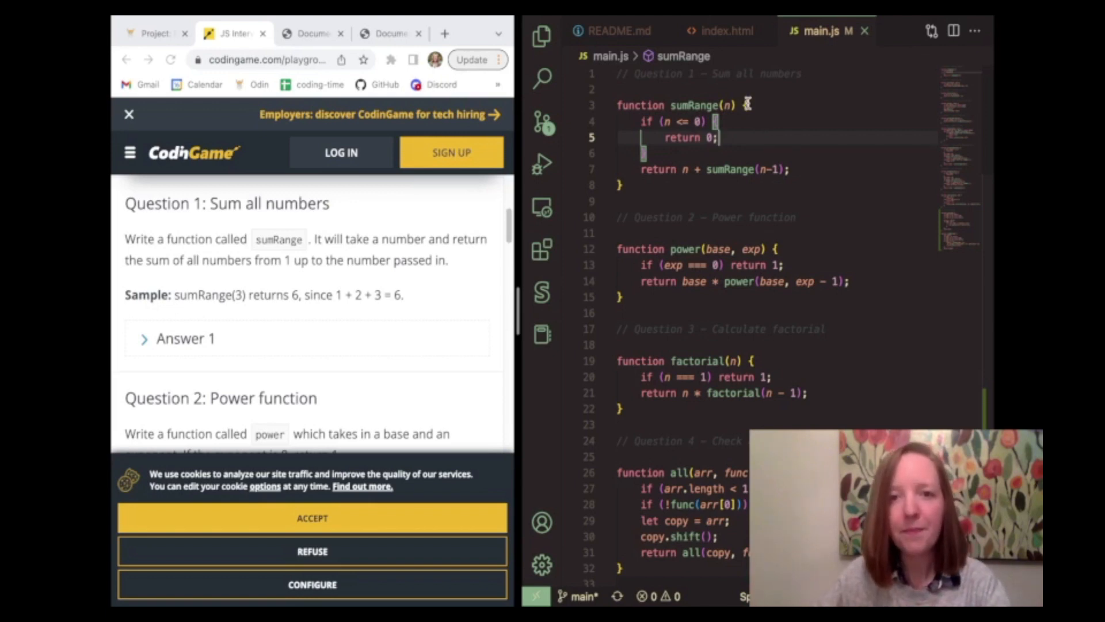
scroll("down", 3)
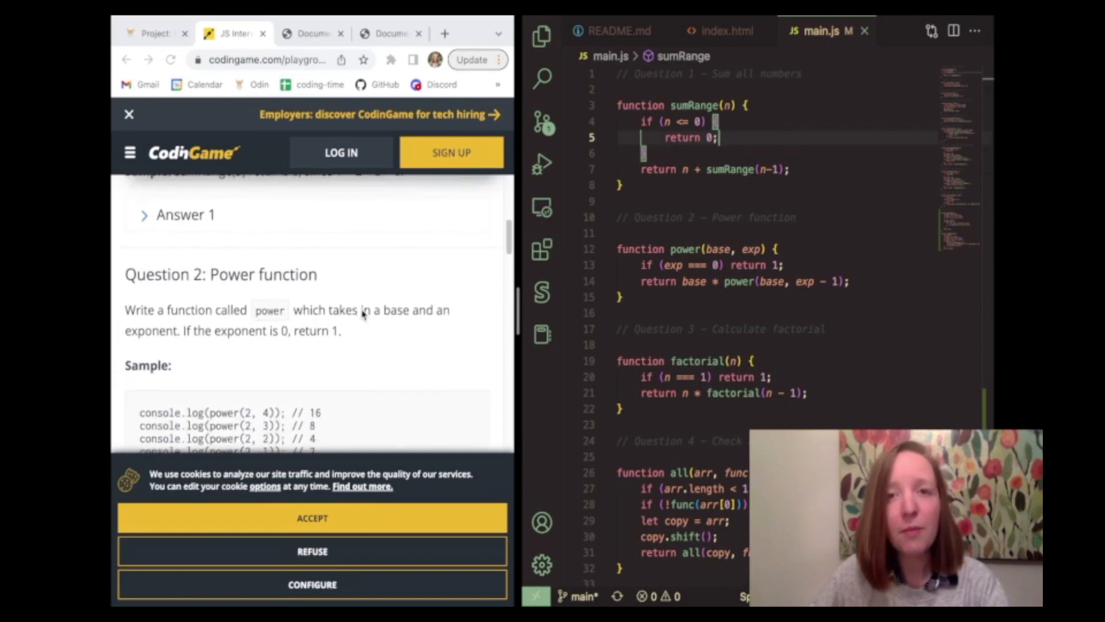
scroll("down", 3)
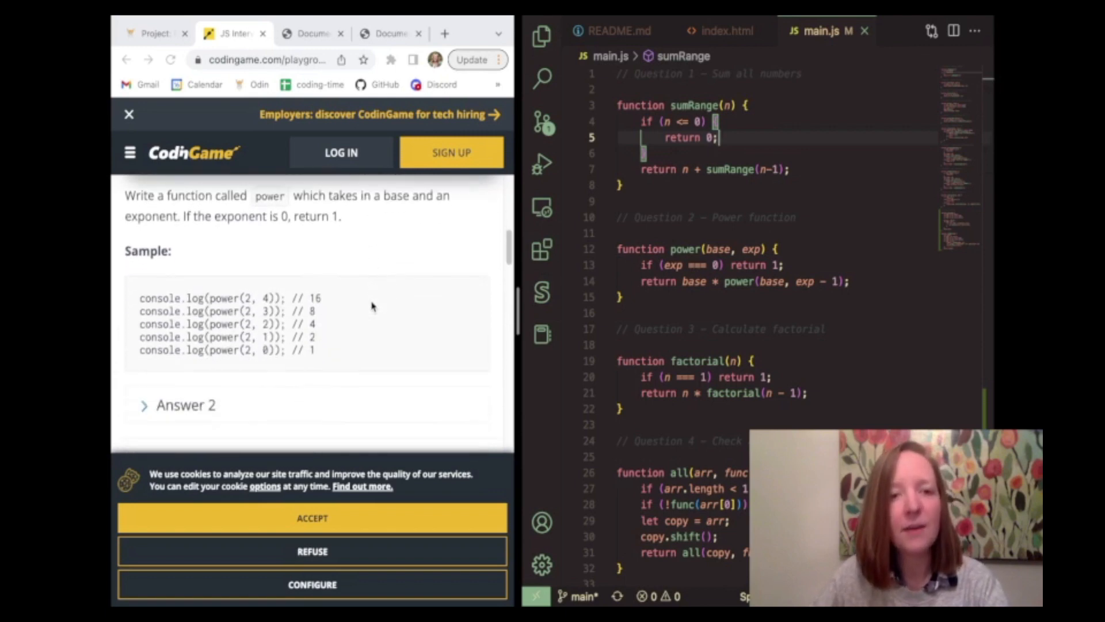
scroll("down", 3)
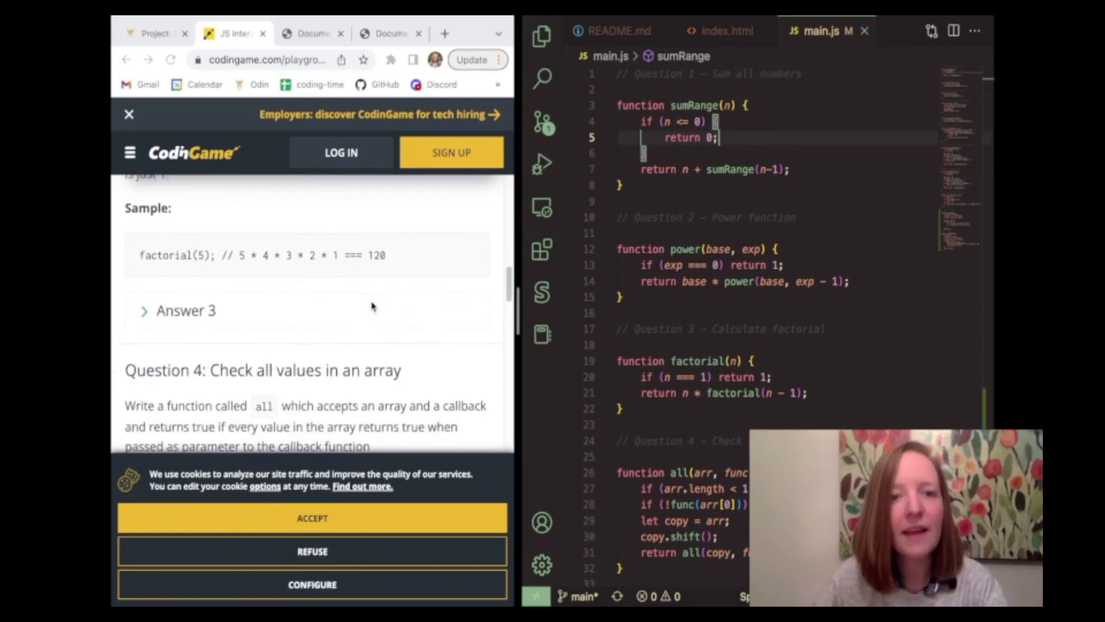
scroll("down", 3)
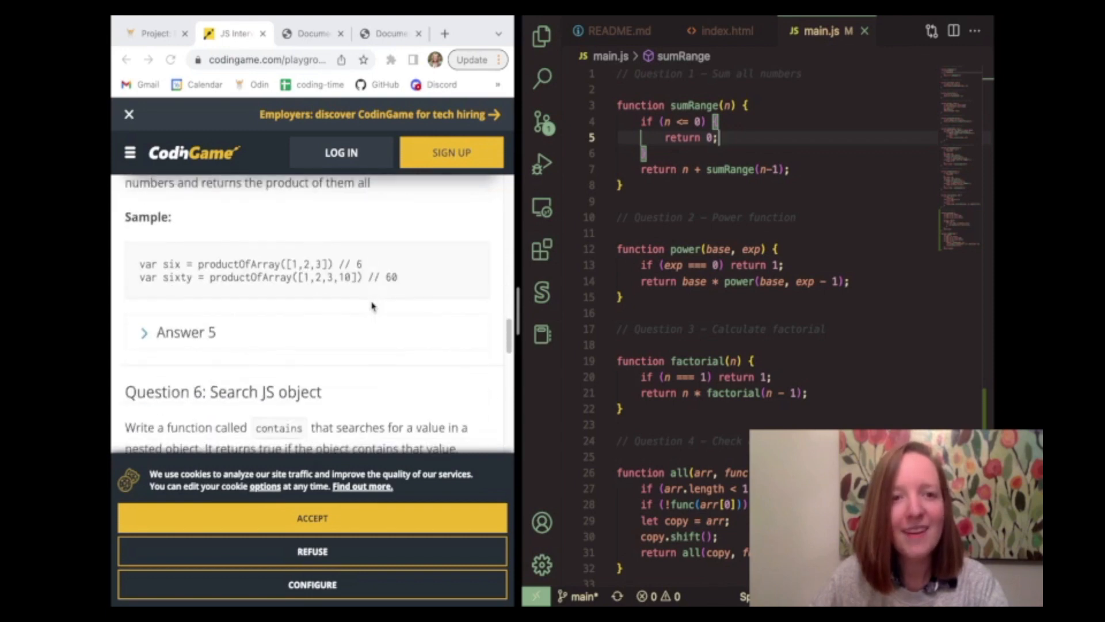
scroll("down", 3)
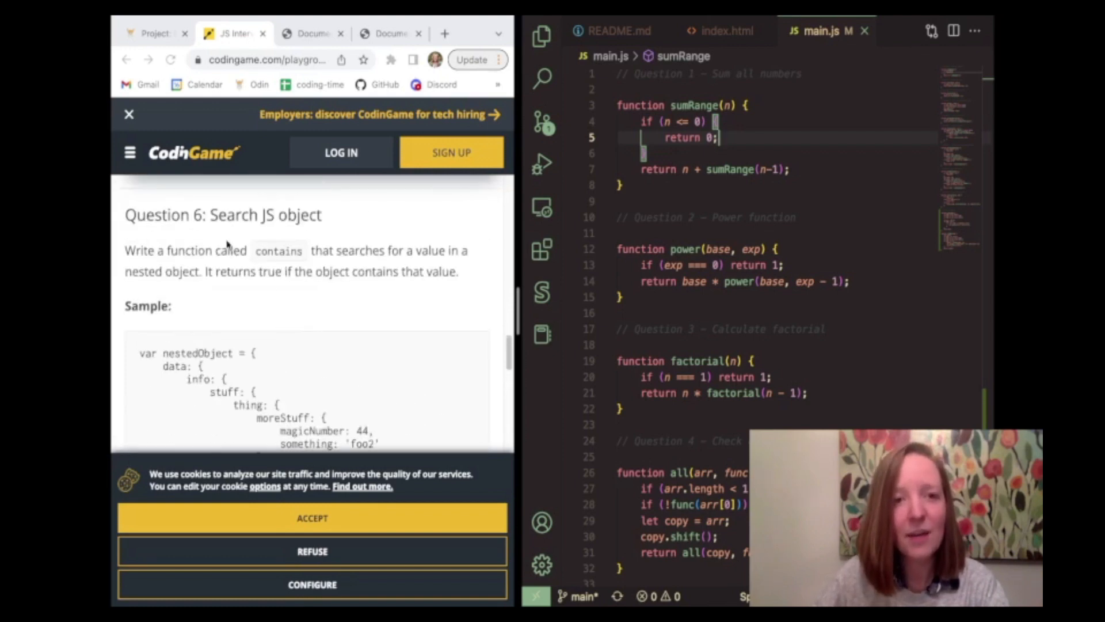
scroll("down", 3)
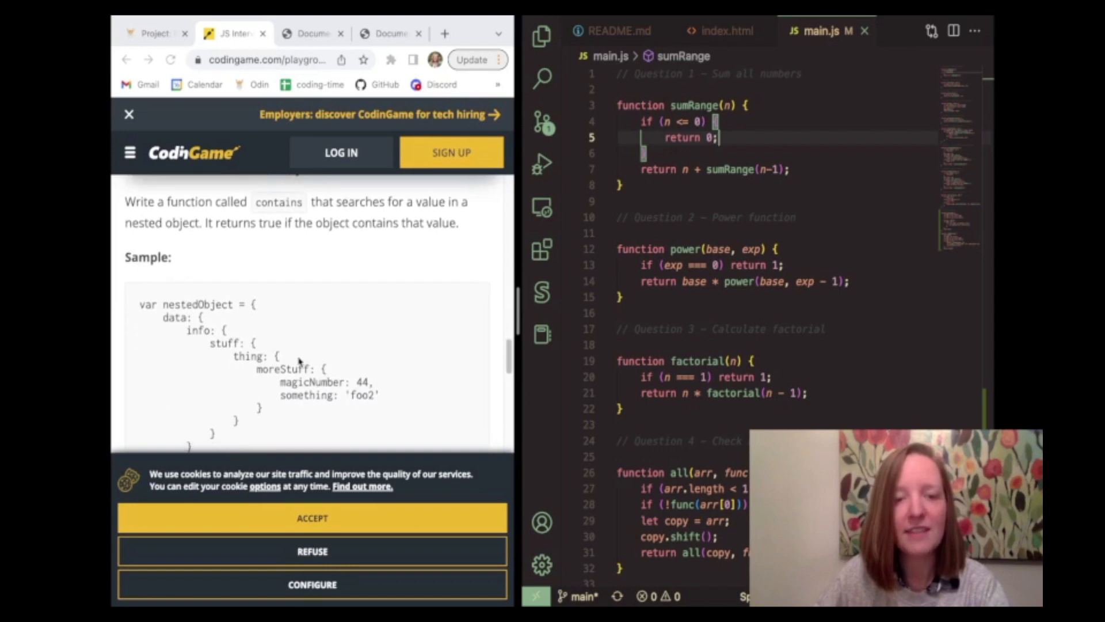
scroll("down", 3)
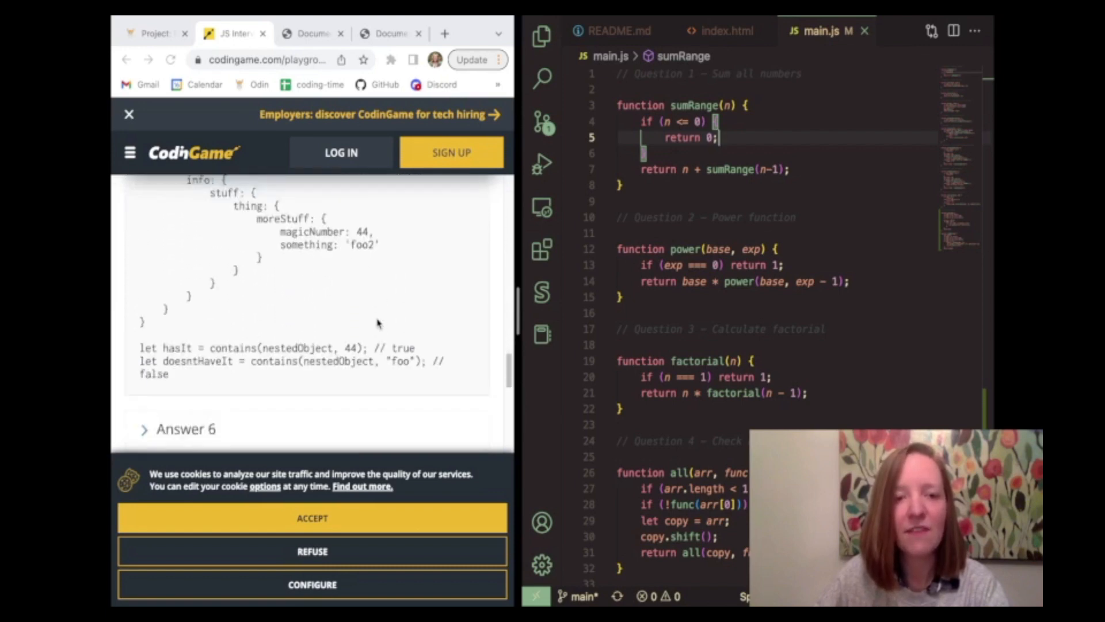
scroll("down", 3)
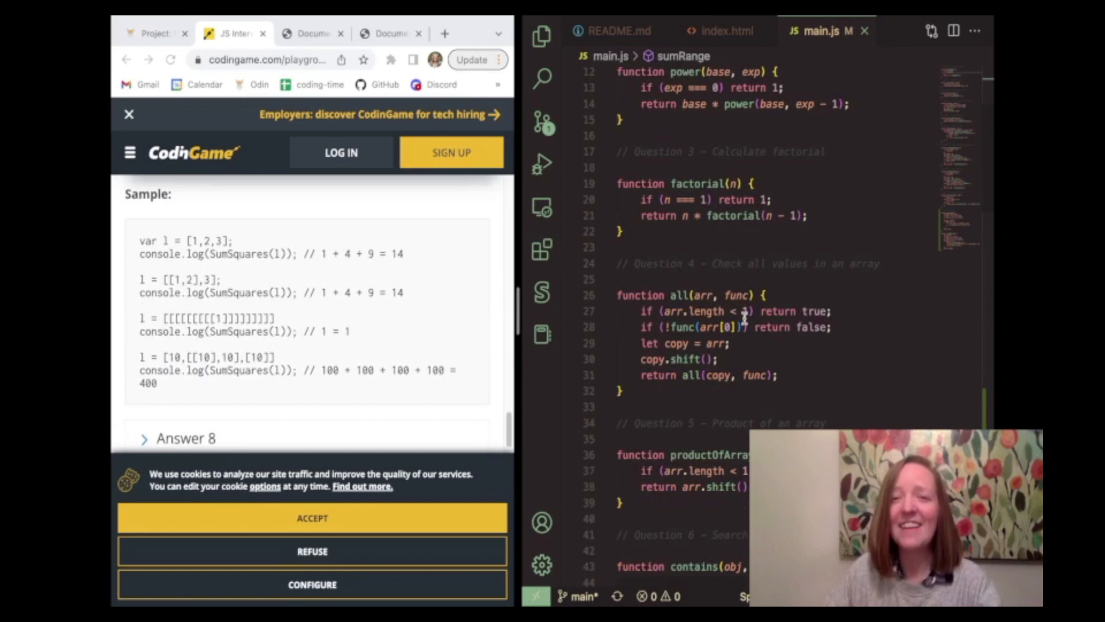
Scroll main.js to the Question 8 sumSquares function around lines 70–84
scroll("down", 3)
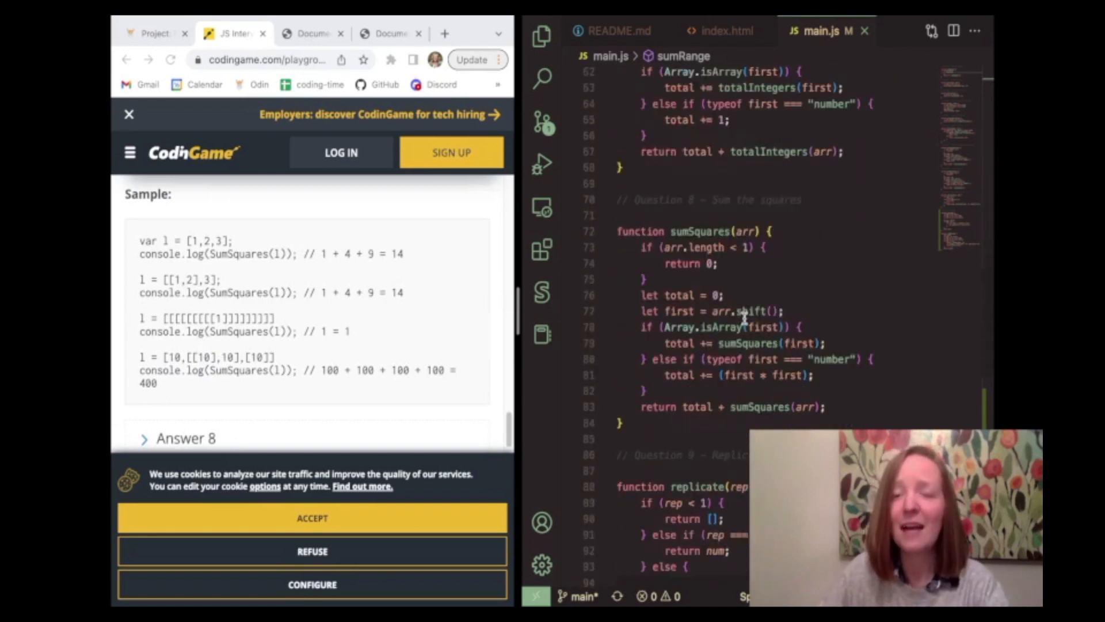
scroll("down", 3)
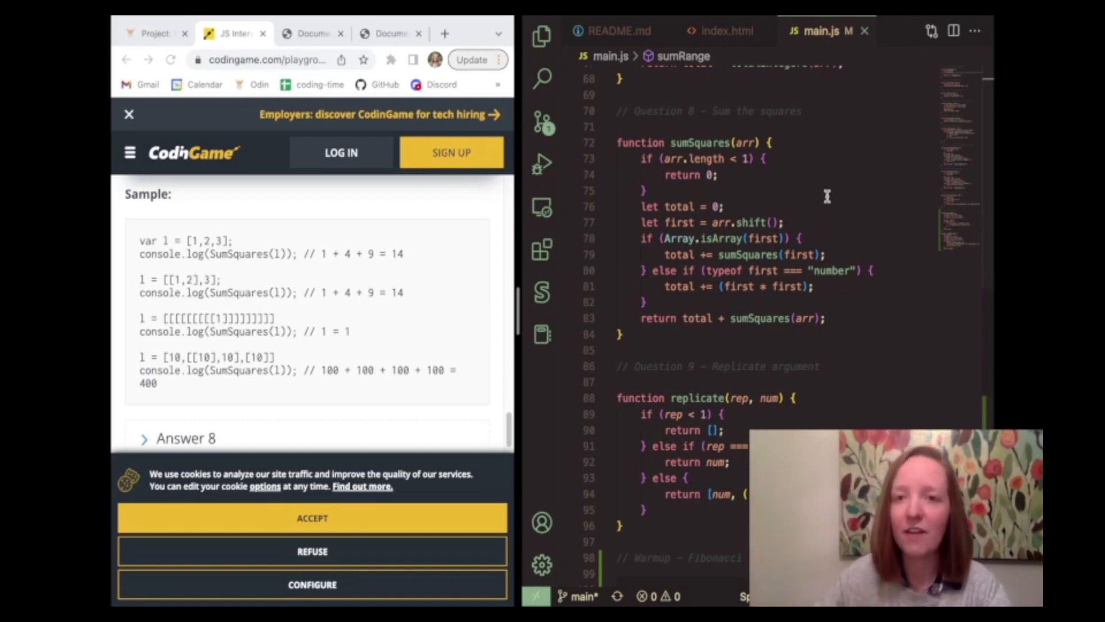
scroll("down", 3)
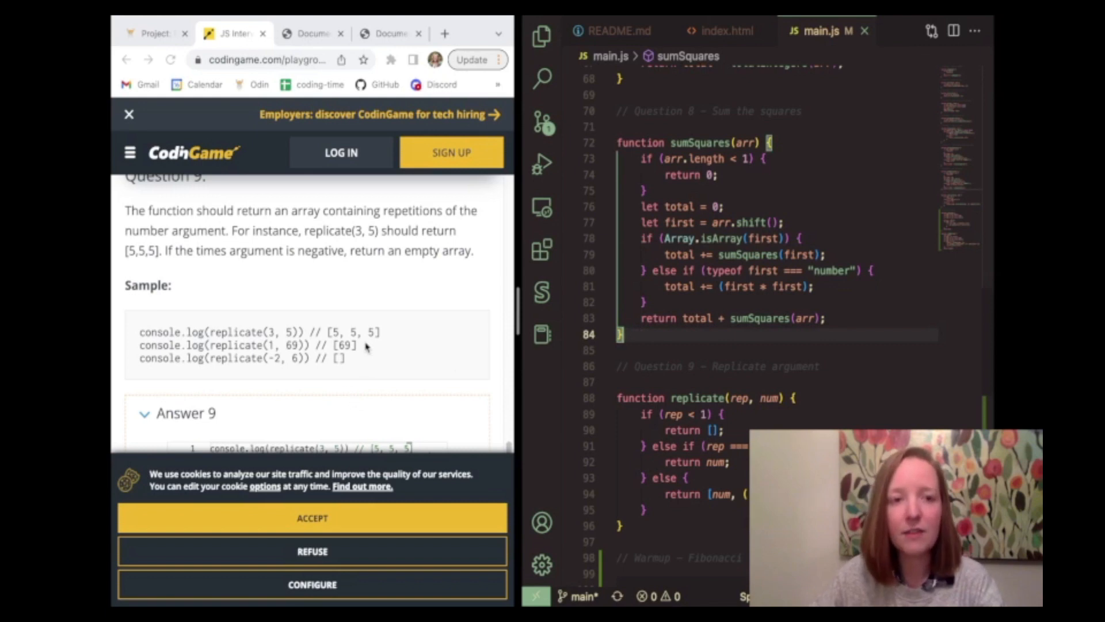
scroll("down", 3)
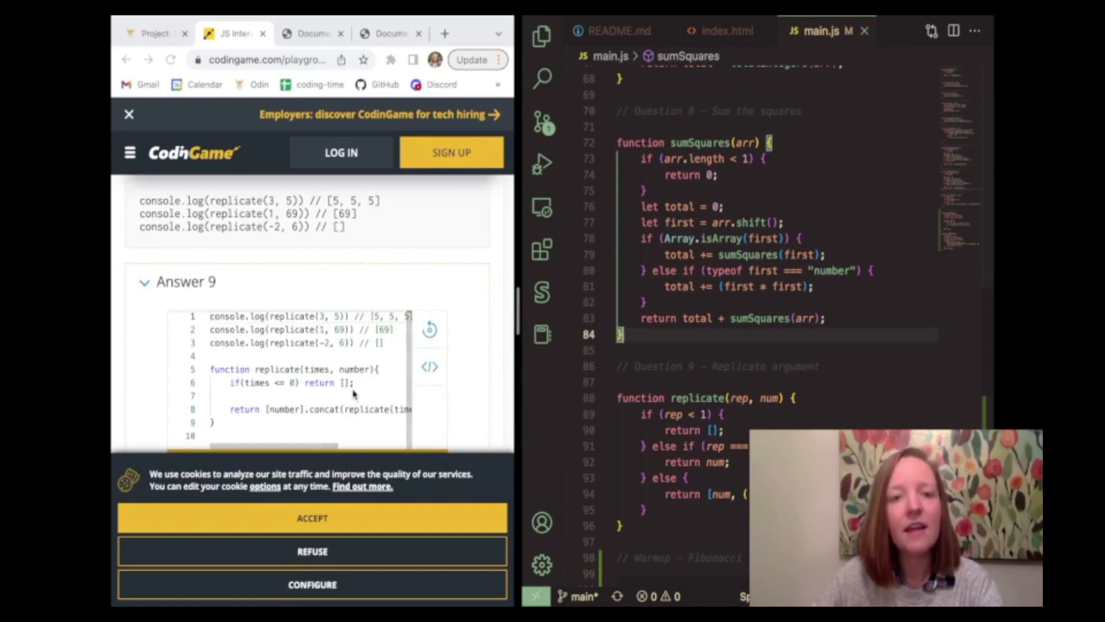
scroll("down", 3)
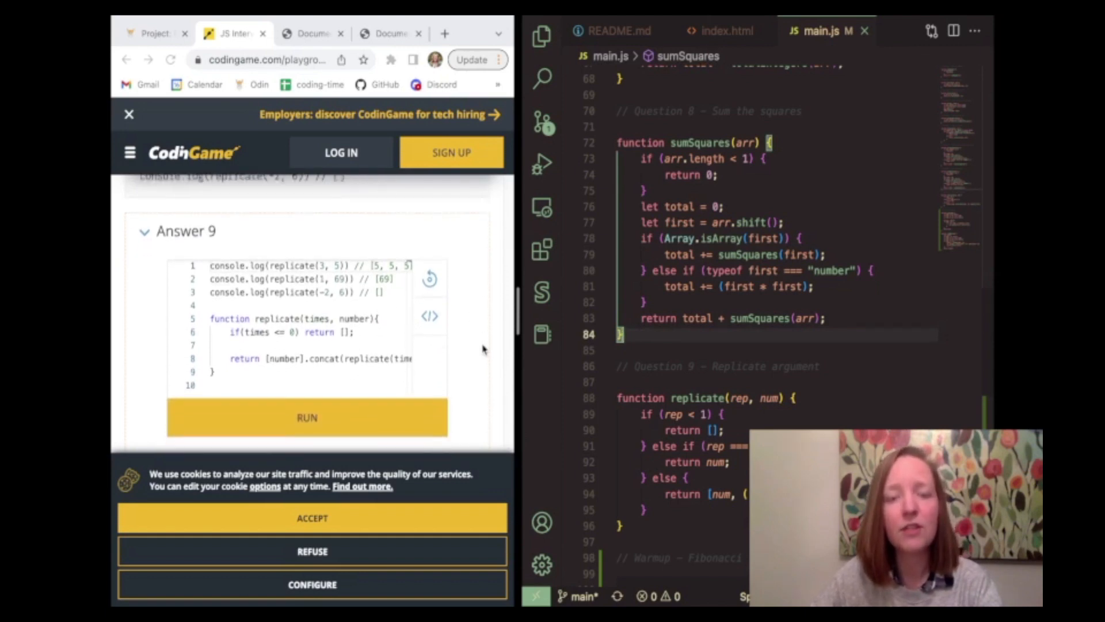
mouse_move(714, 238)
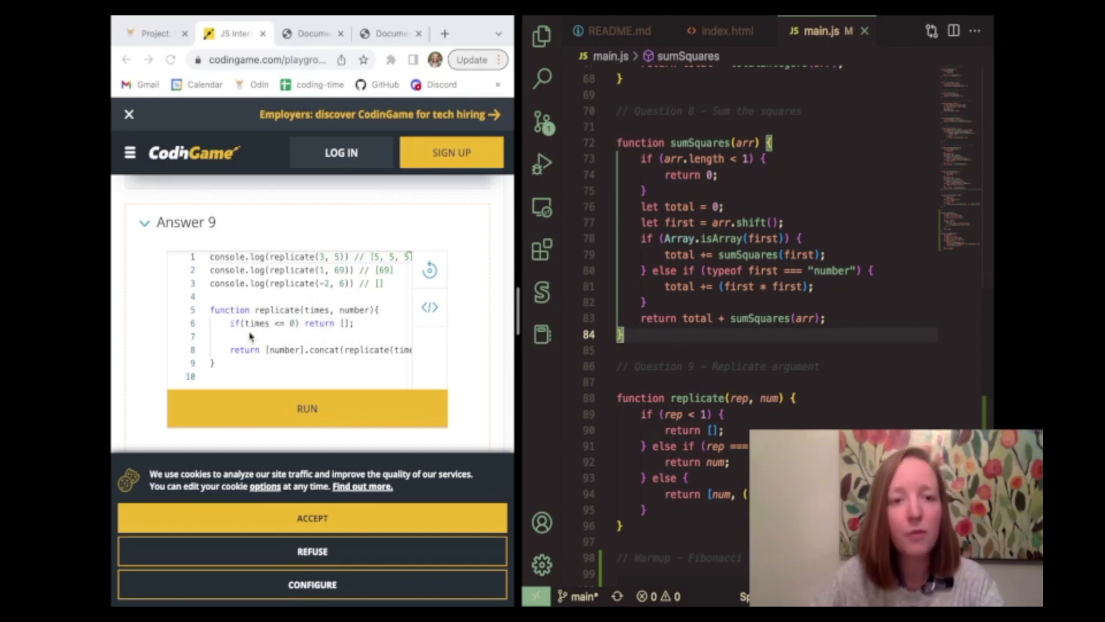
mouse_move(302, 352)
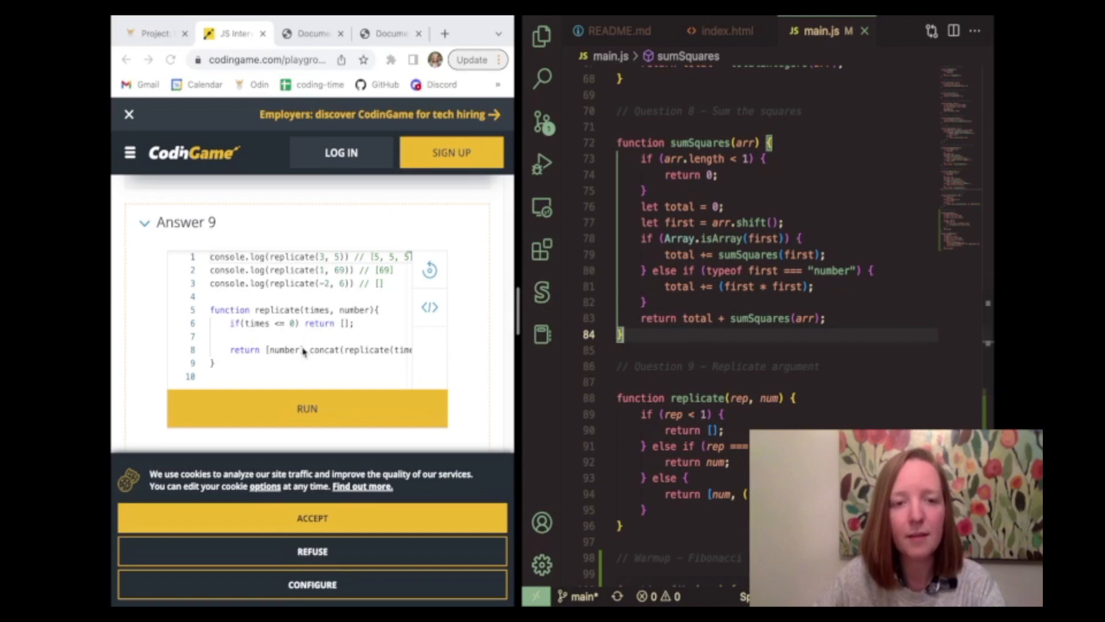
mouse_move(288, 172)
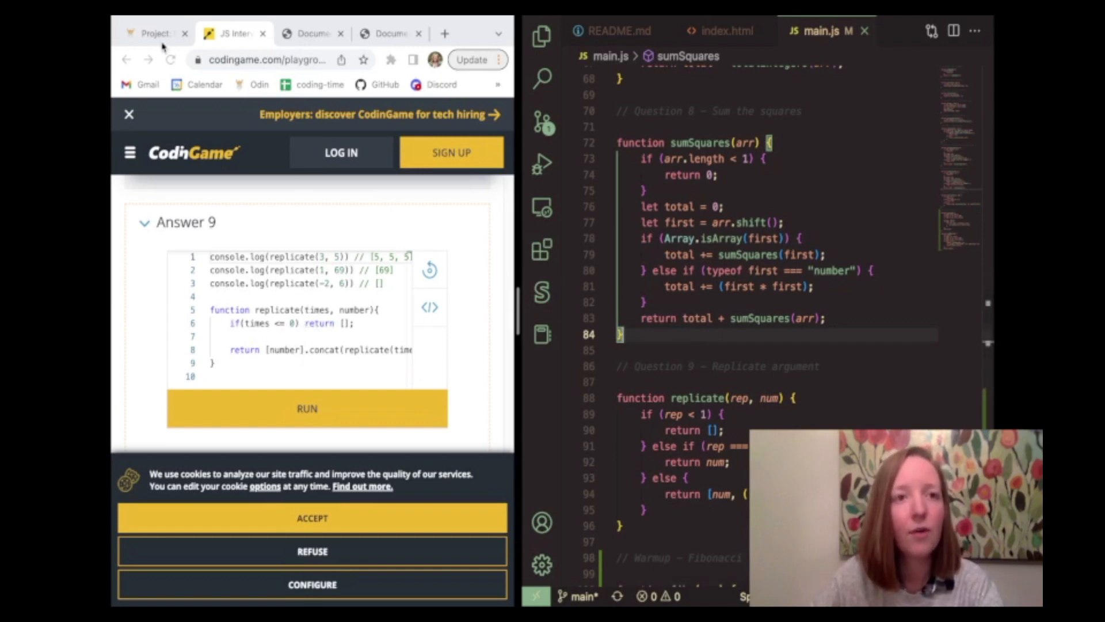
Show the Warmup: Fibonacci Assignment 1 section on the Project: Recursion page
left_click(151, 34)
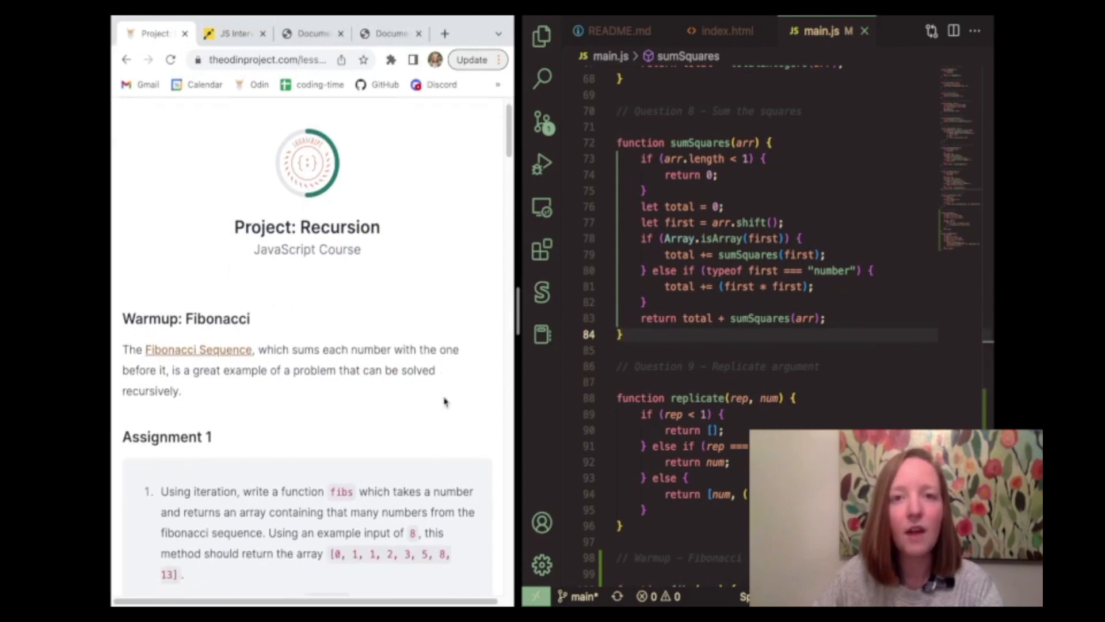
scroll("down", 3)
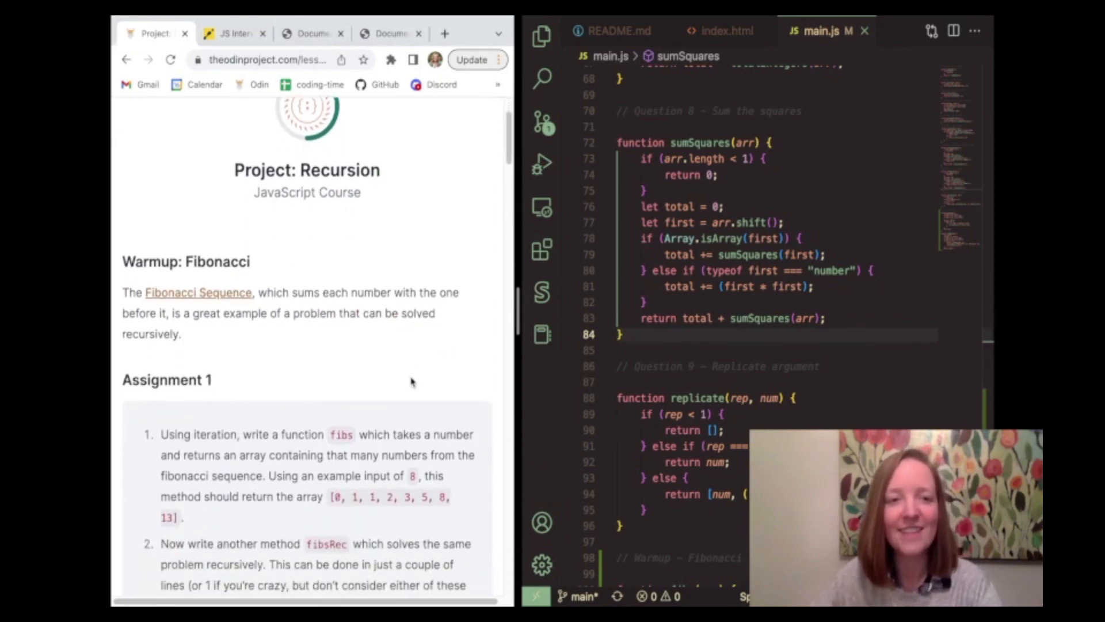
scroll("down", 3)
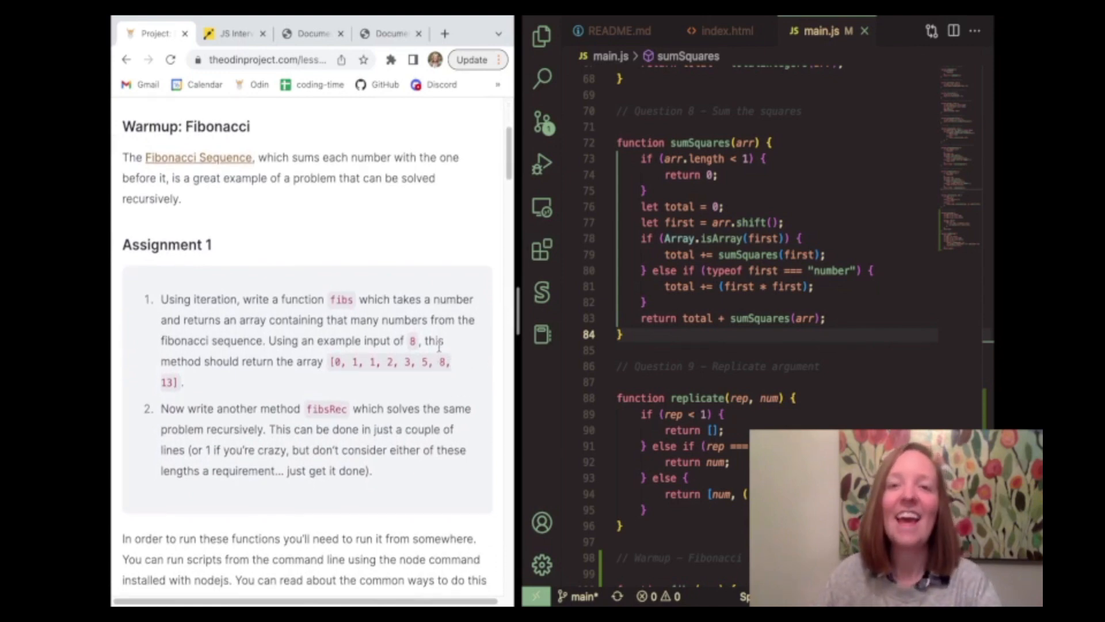
scroll("down", 3)
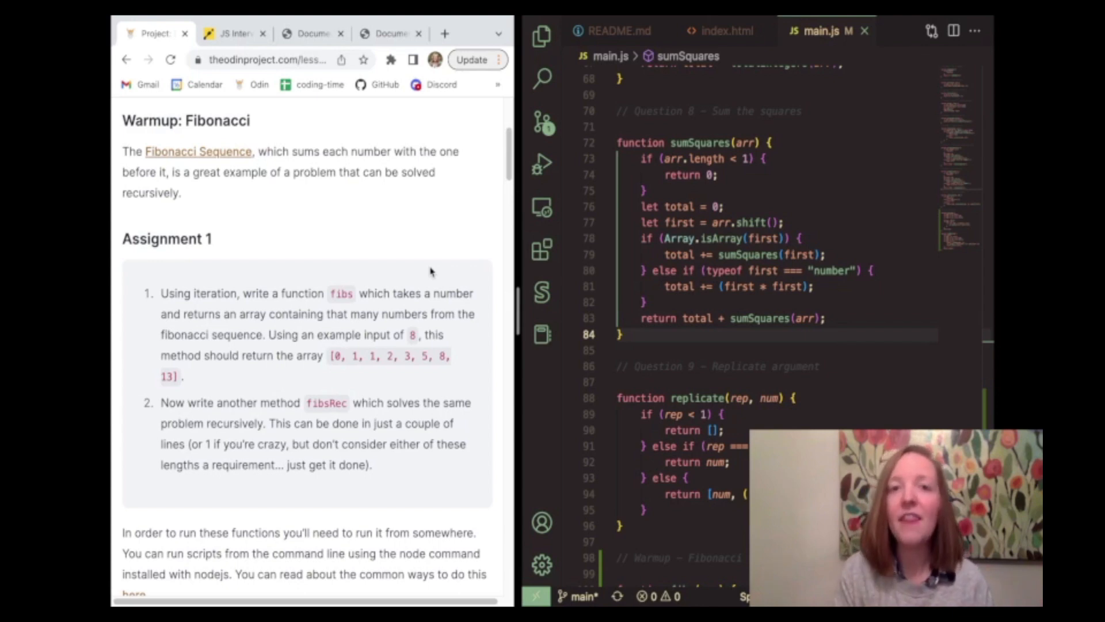
mouse_move(433, 275)
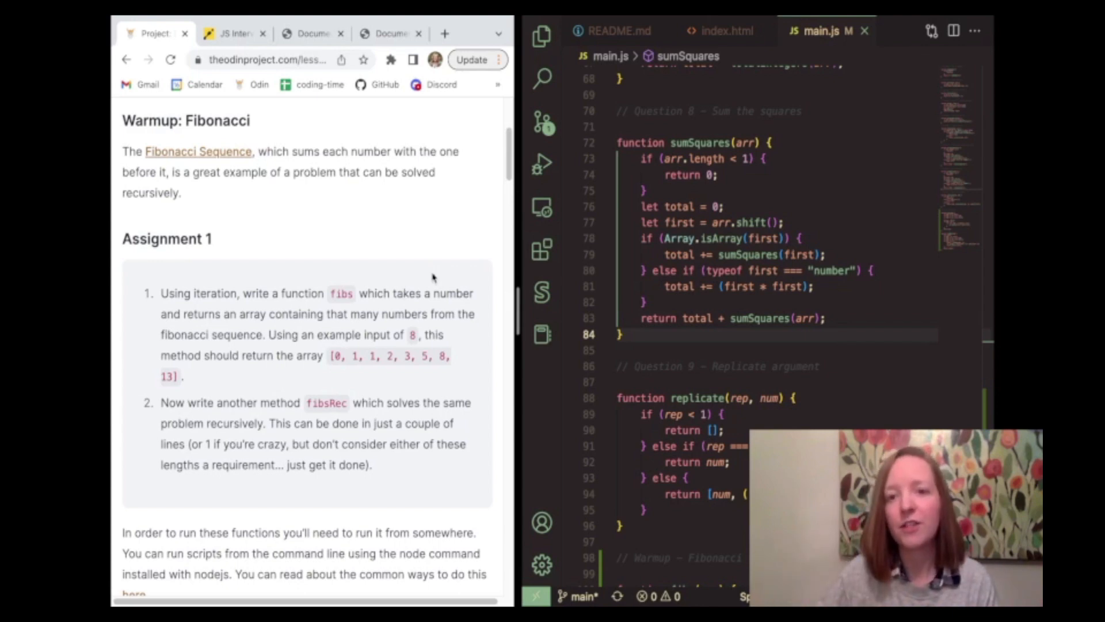
Scroll main.js to the Warmup Fibonacci section and highlight the iterative fibs function
scroll("down", 3)
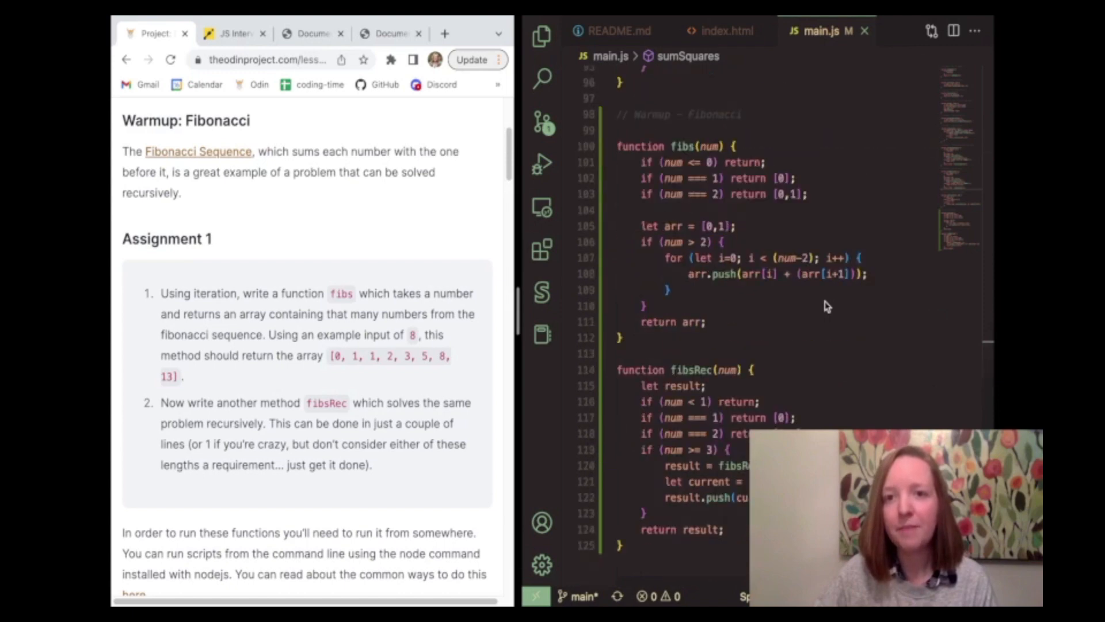
mouse_move(718, 184)
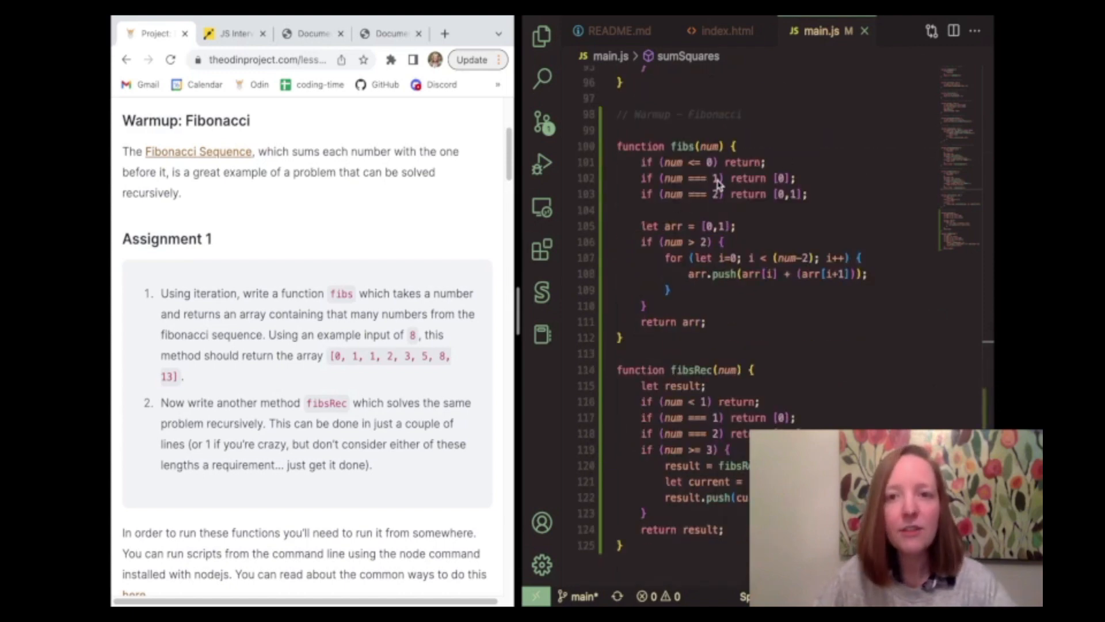
left_click(708, 162)
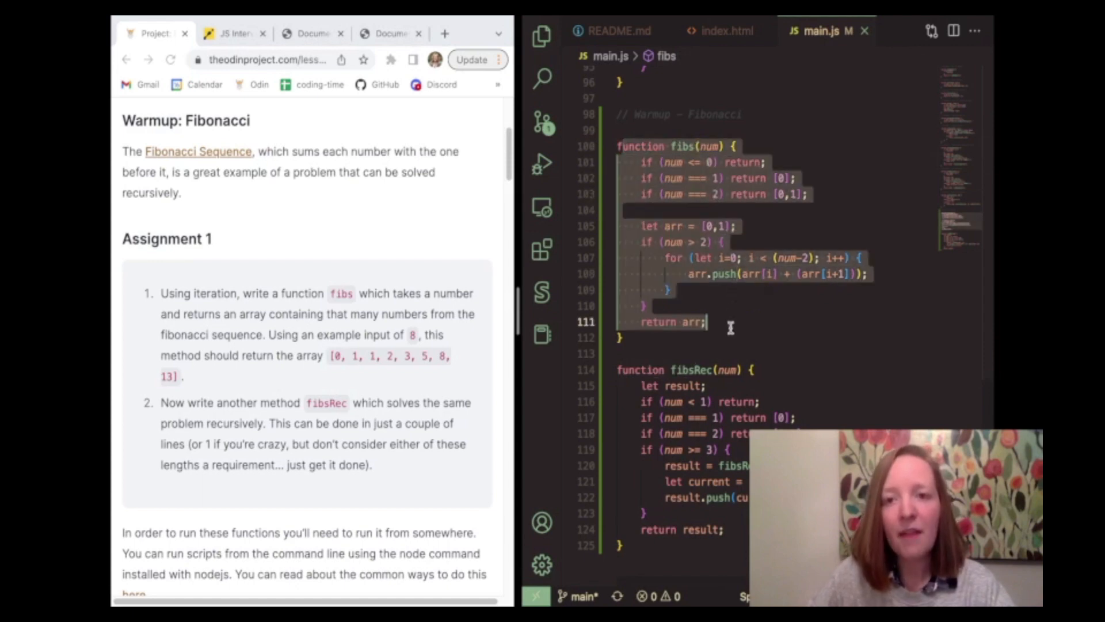
left_click(643, 338)
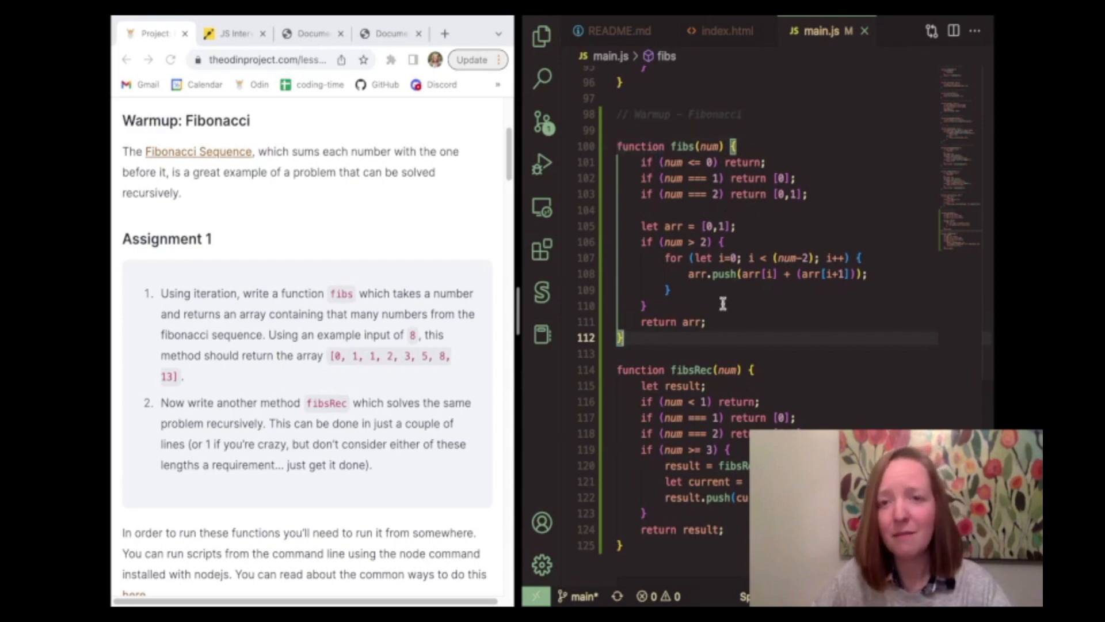
mouse_move(768, 252)
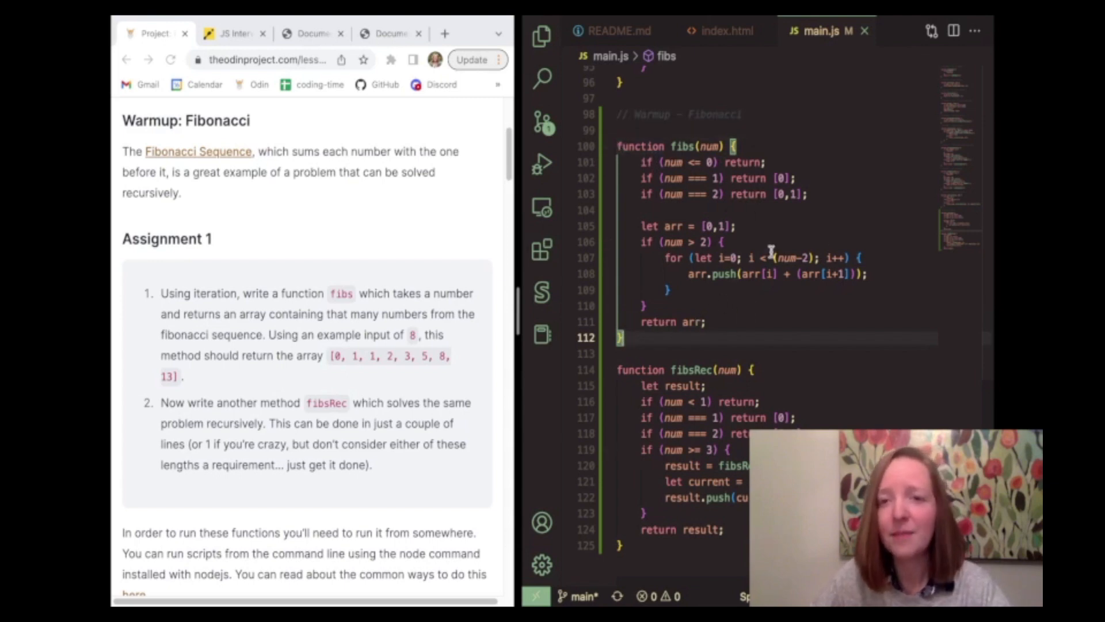
mouse_move(726, 211)
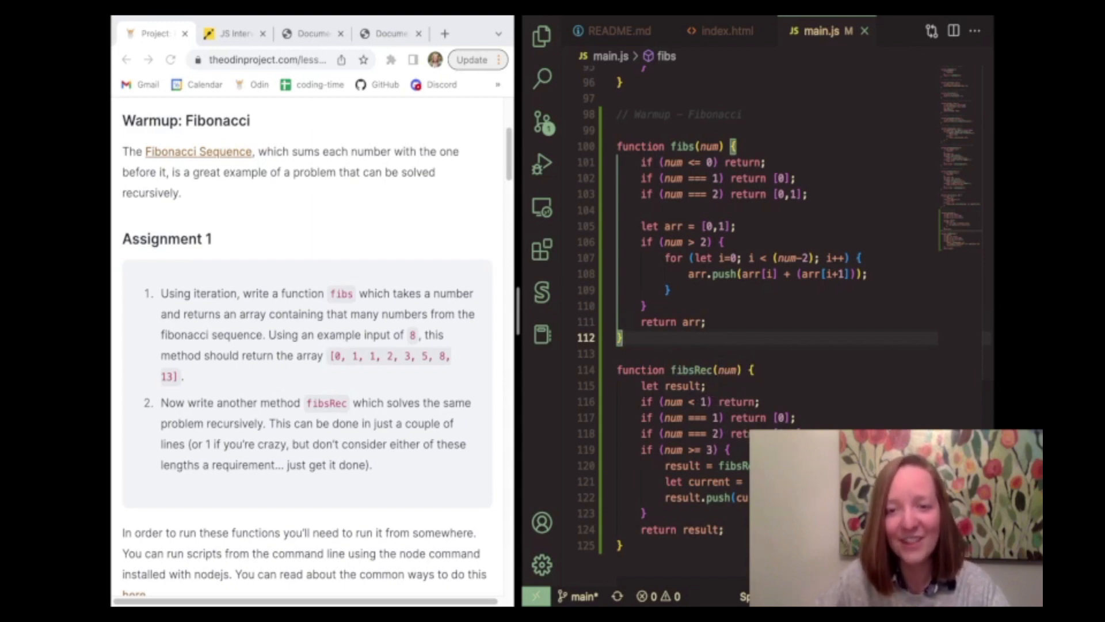
Scroll main.js further to the mergeSort function with its nested merge helper
scroll("down", 3)
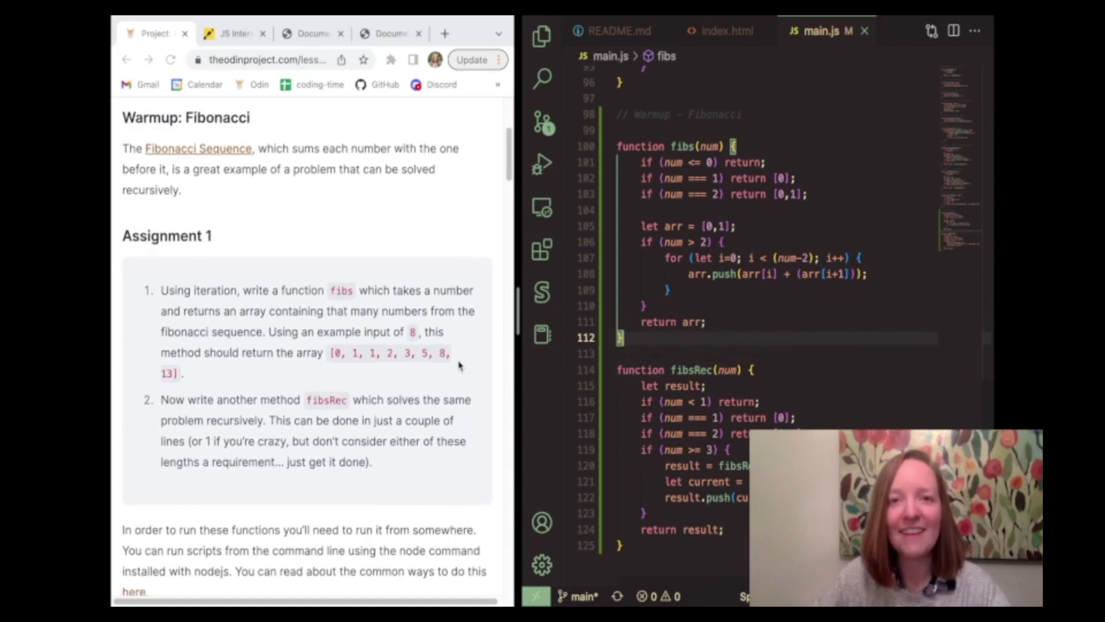
scroll("down", 3)
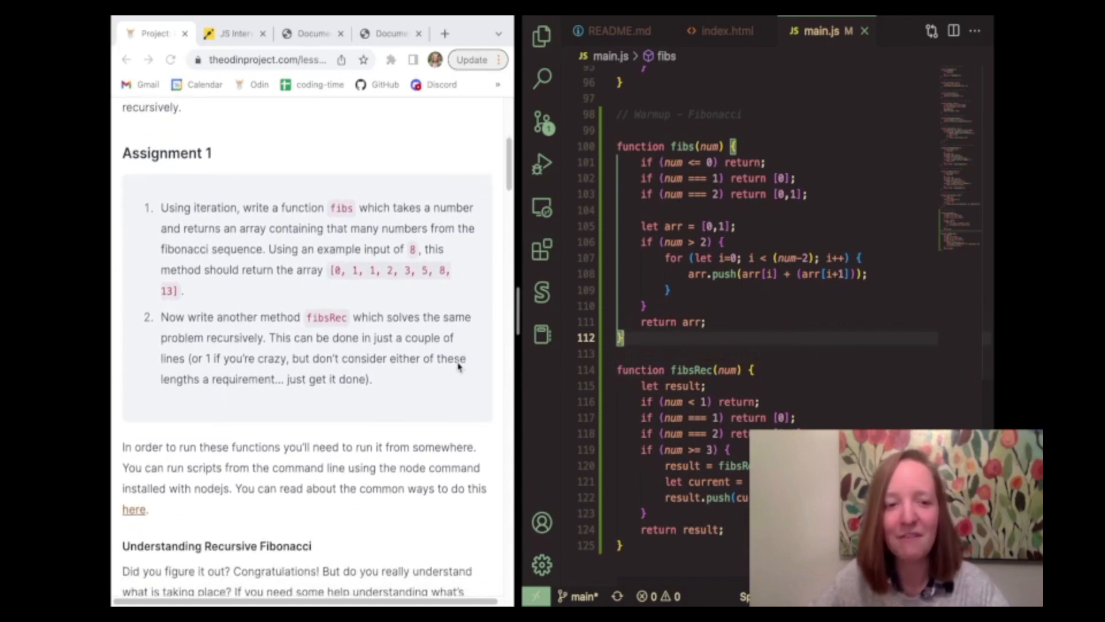
scroll("down", 3)
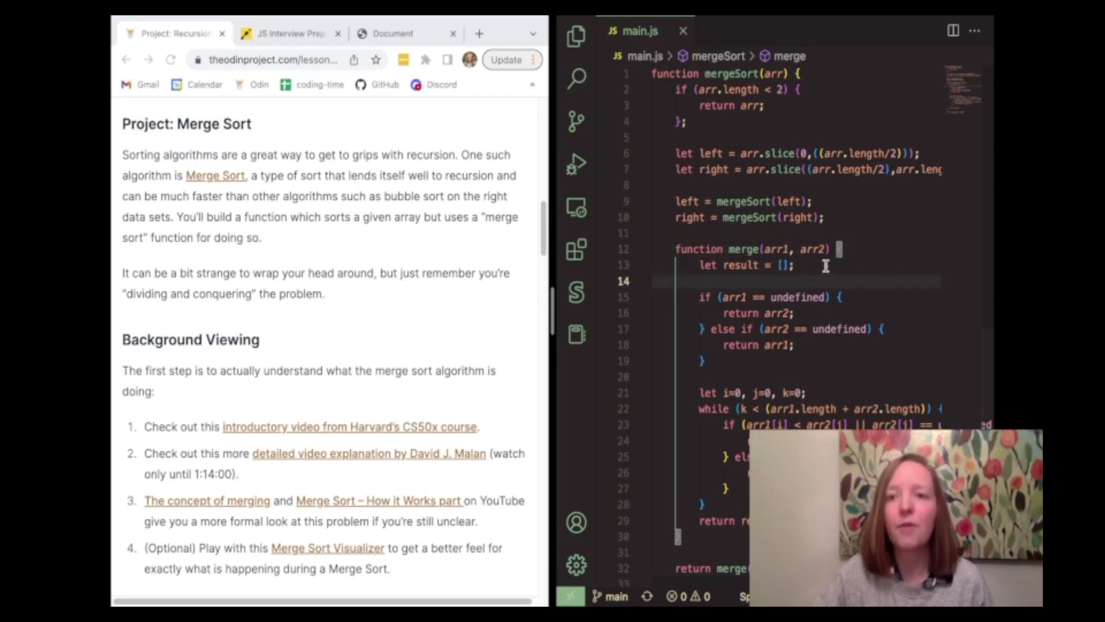
mouse_move(764, 232)
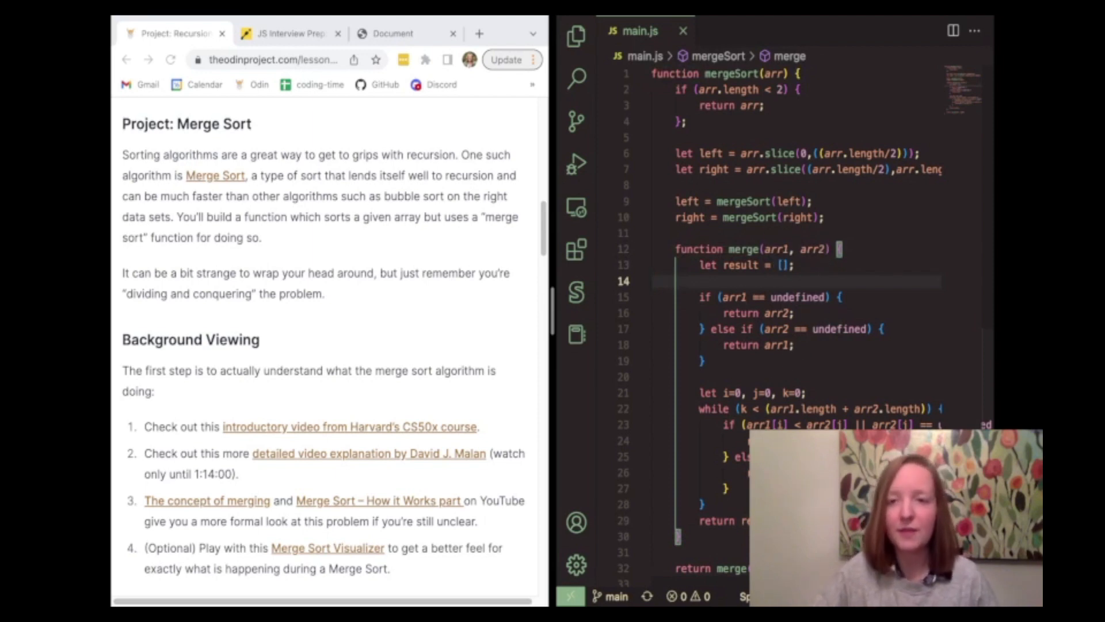
mouse_move(748, 162)
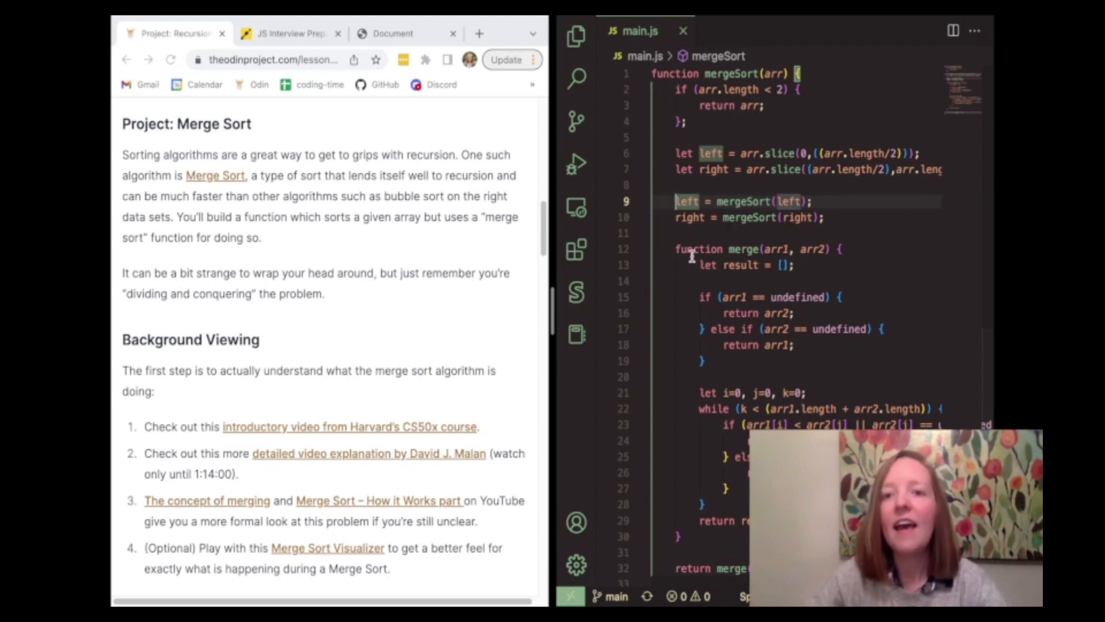
left_click(796, 265)
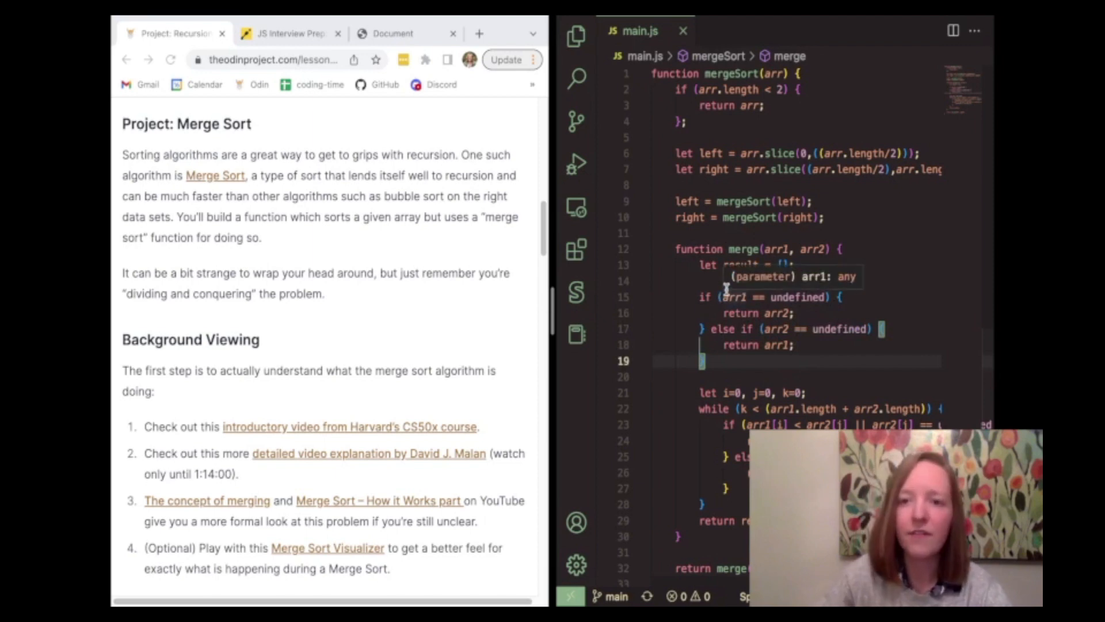
mouse_move(757, 317)
type("}")
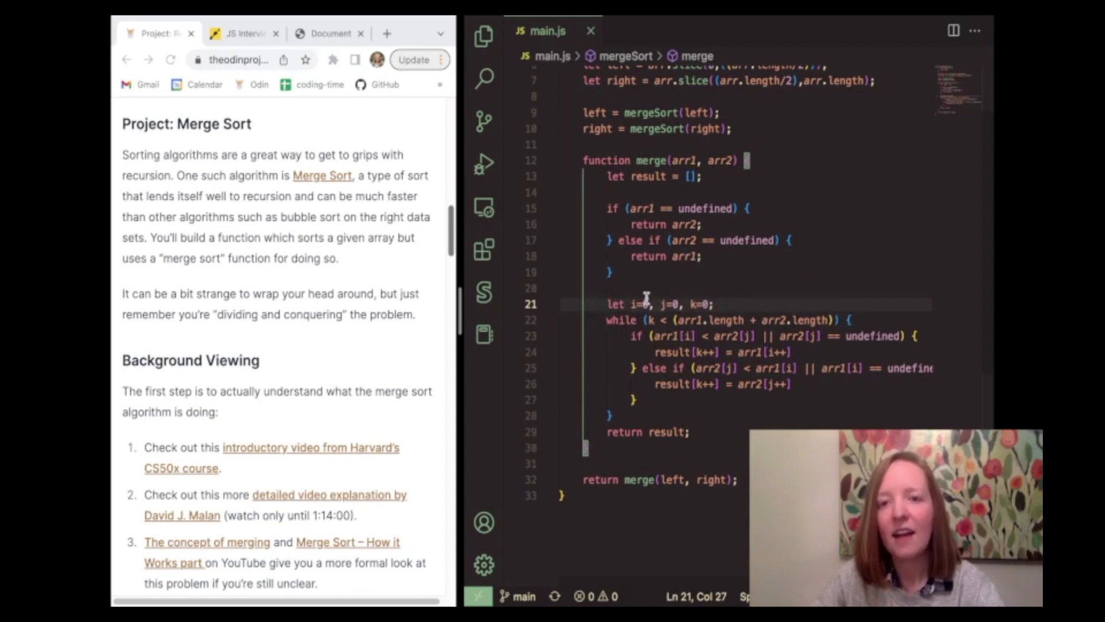
mouse_move(701, 304)
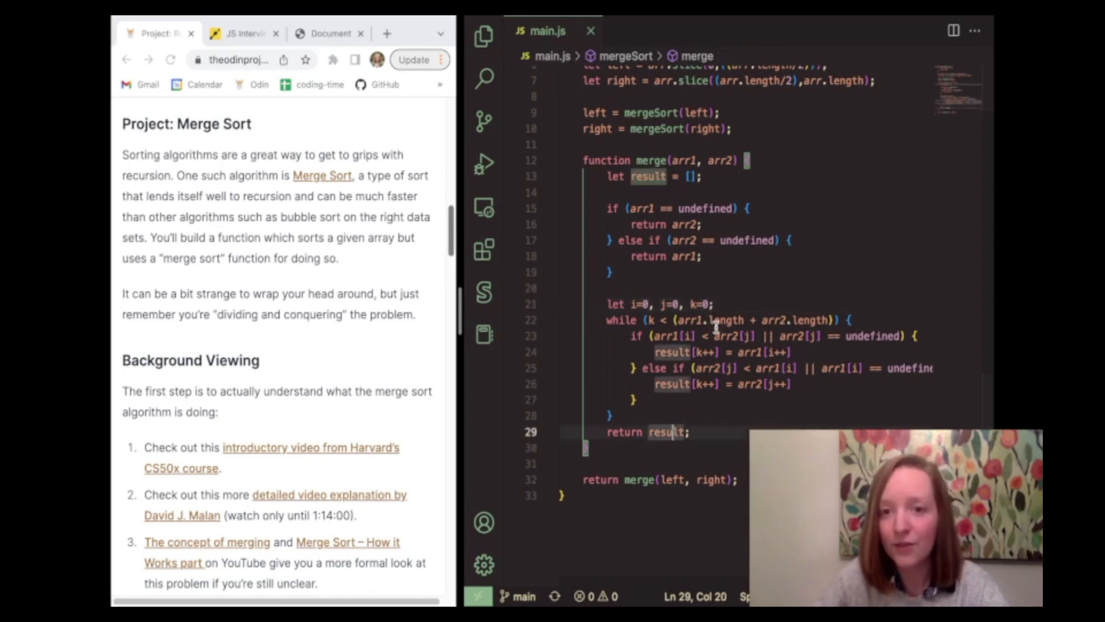
mouse_move(673, 319)
type("}")
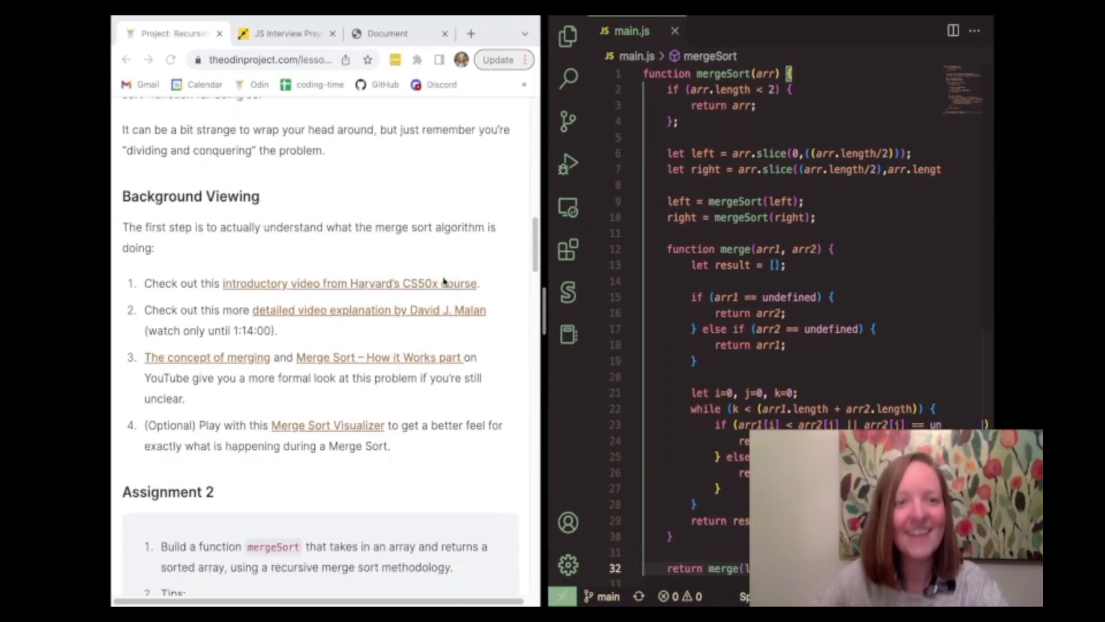
Reach the bottom of the Recursion project page and go to the next lesson
scroll("down", 3)
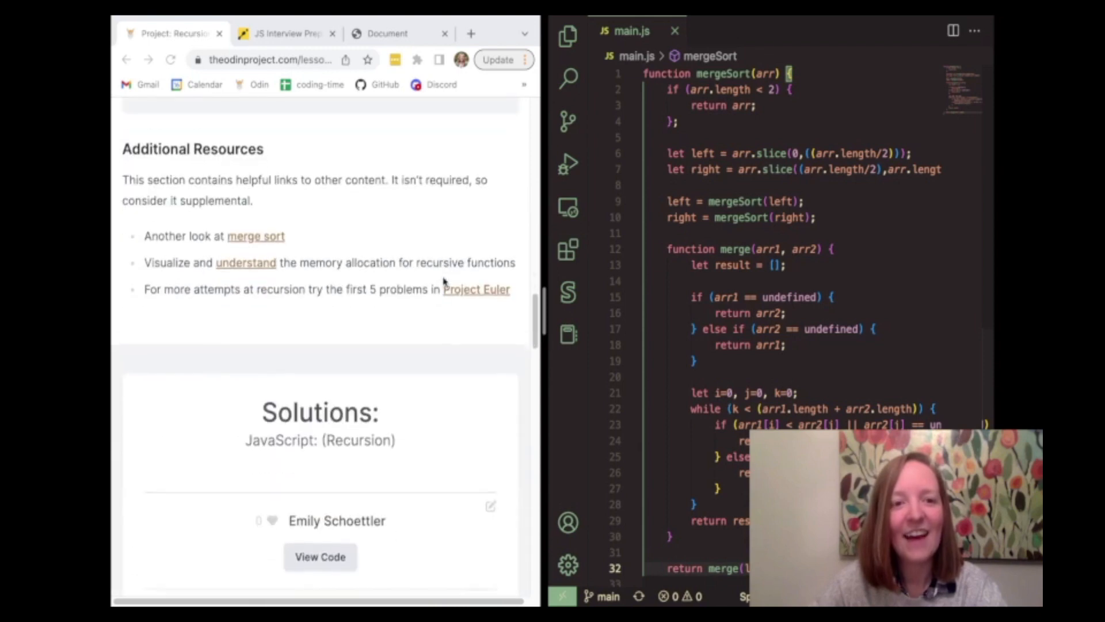
scroll("down", 3)
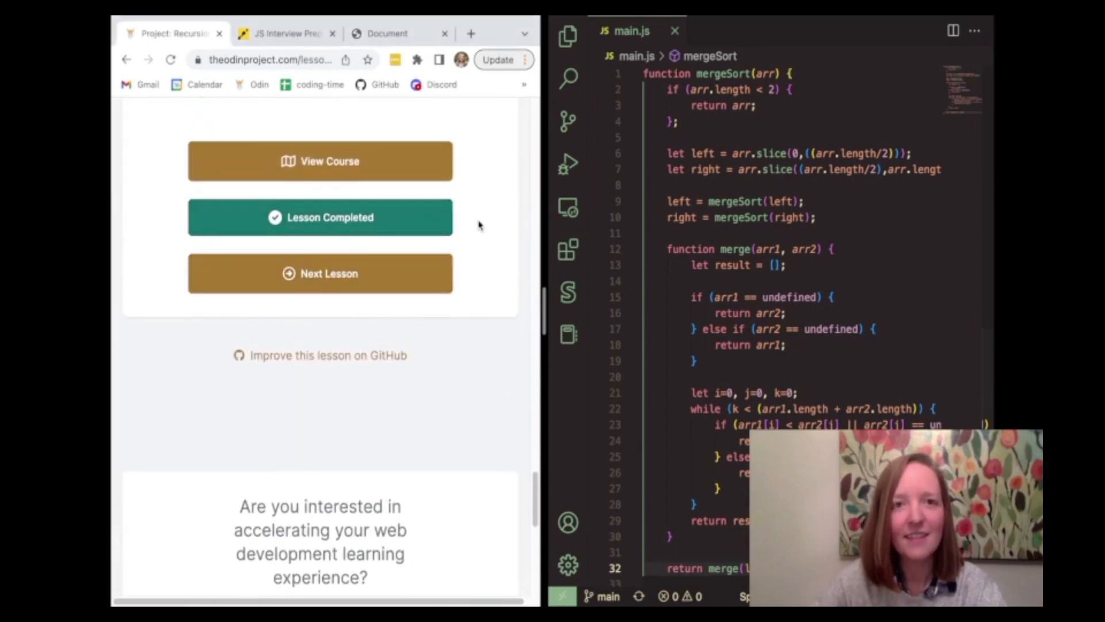
left_click(320, 274)
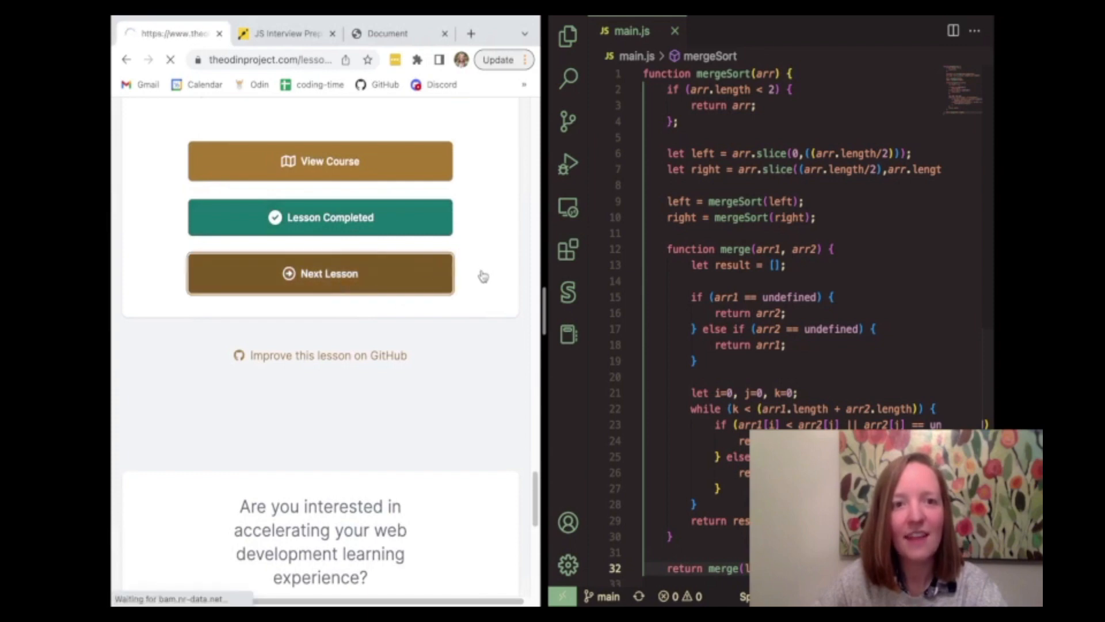
Read the Common Data Structures and Algorithms lesson through Assignment and Knowledge Check to the end
left_click(320, 273)
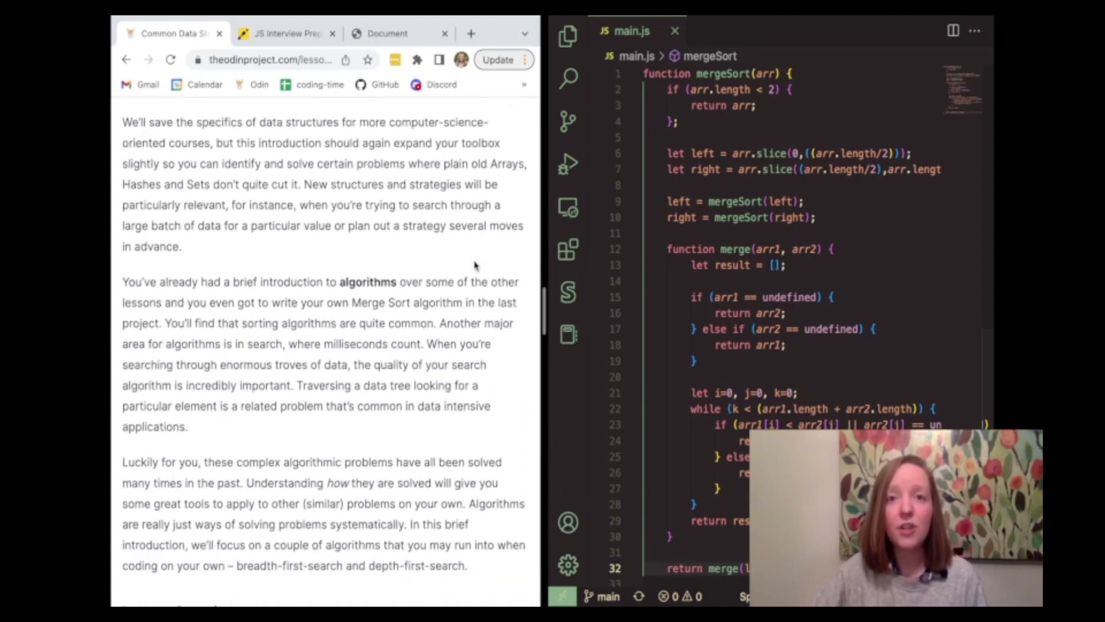
scroll("down", 3)
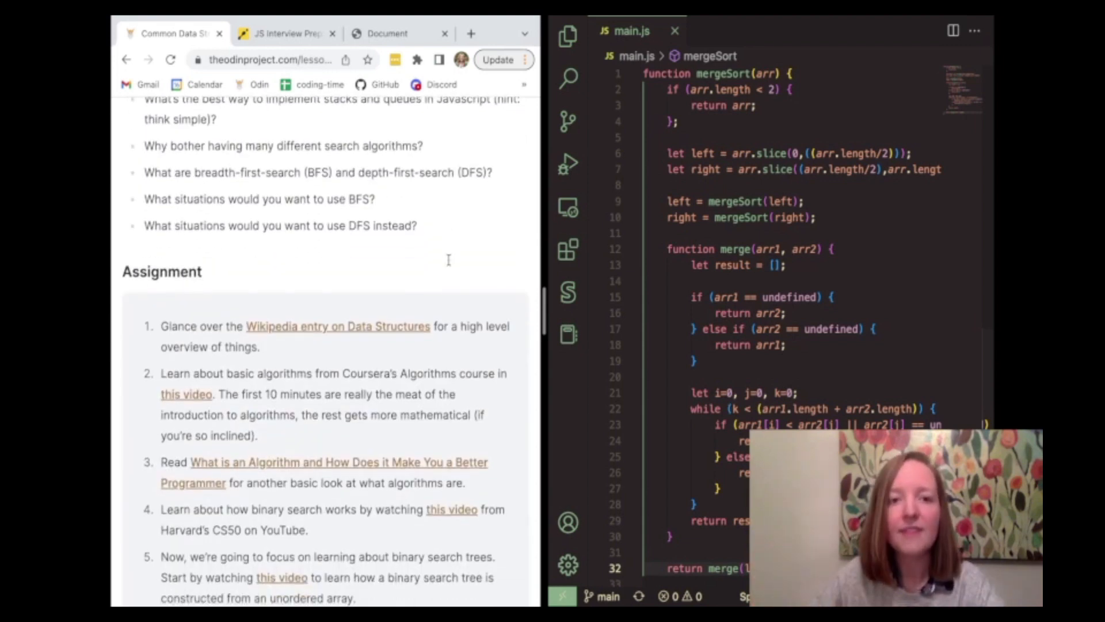
scroll("down", 3)
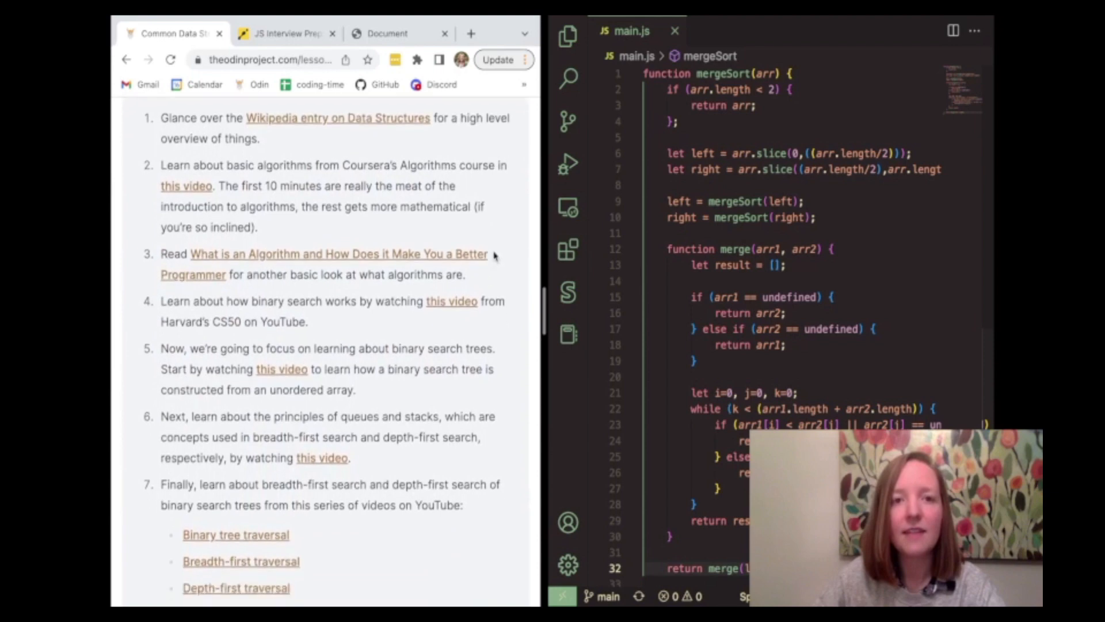
mouse_move(359, 125)
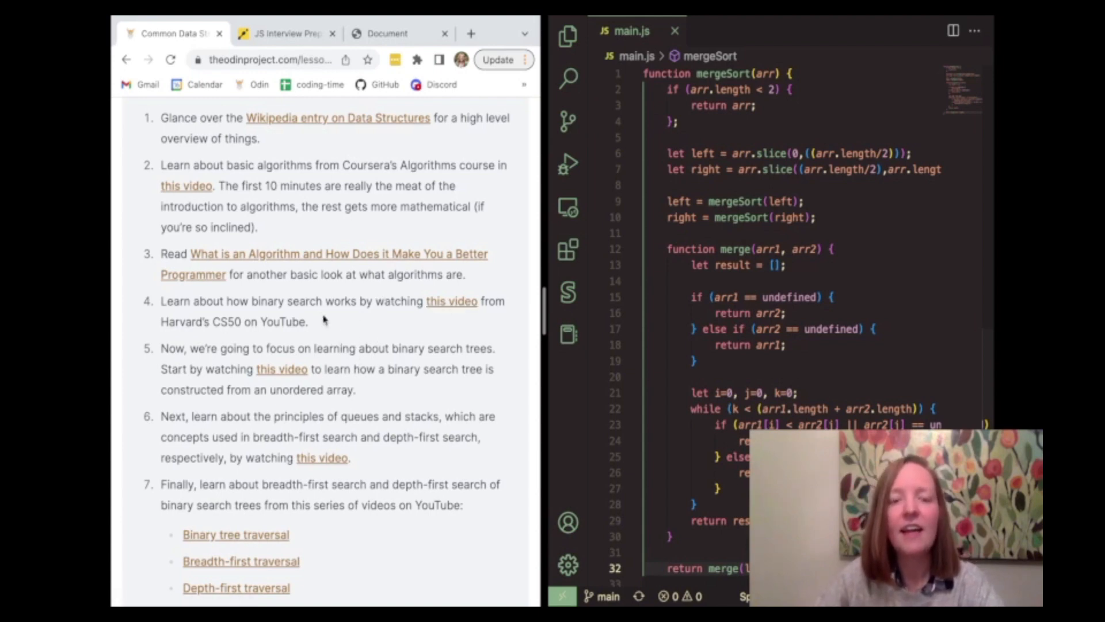
scroll("down", 3)
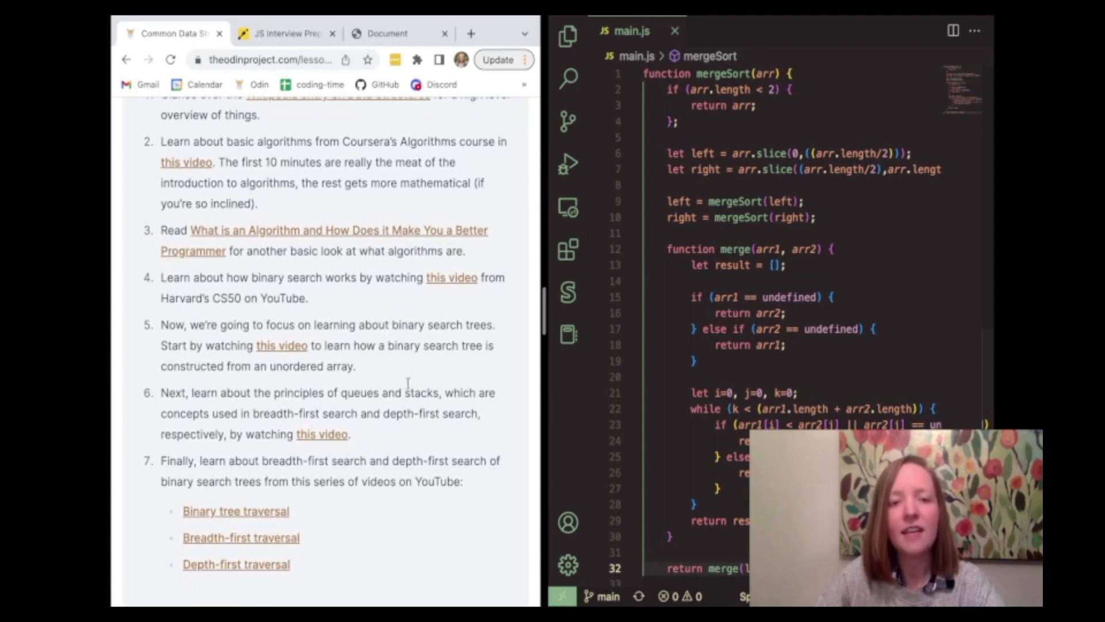
scroll("up", 3)
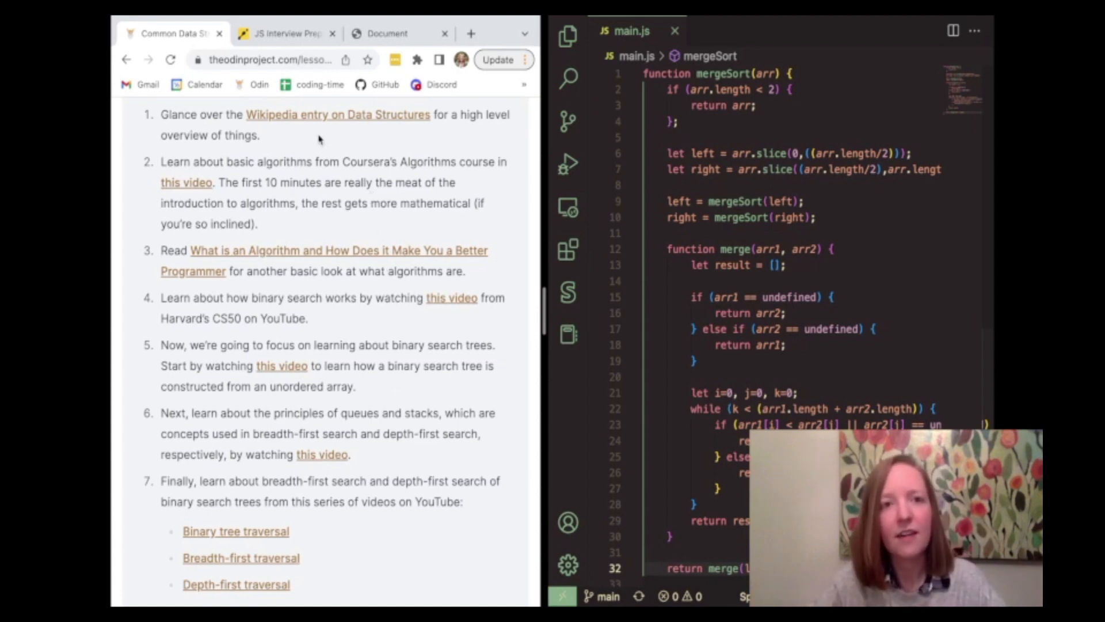
scroll("down", 3)
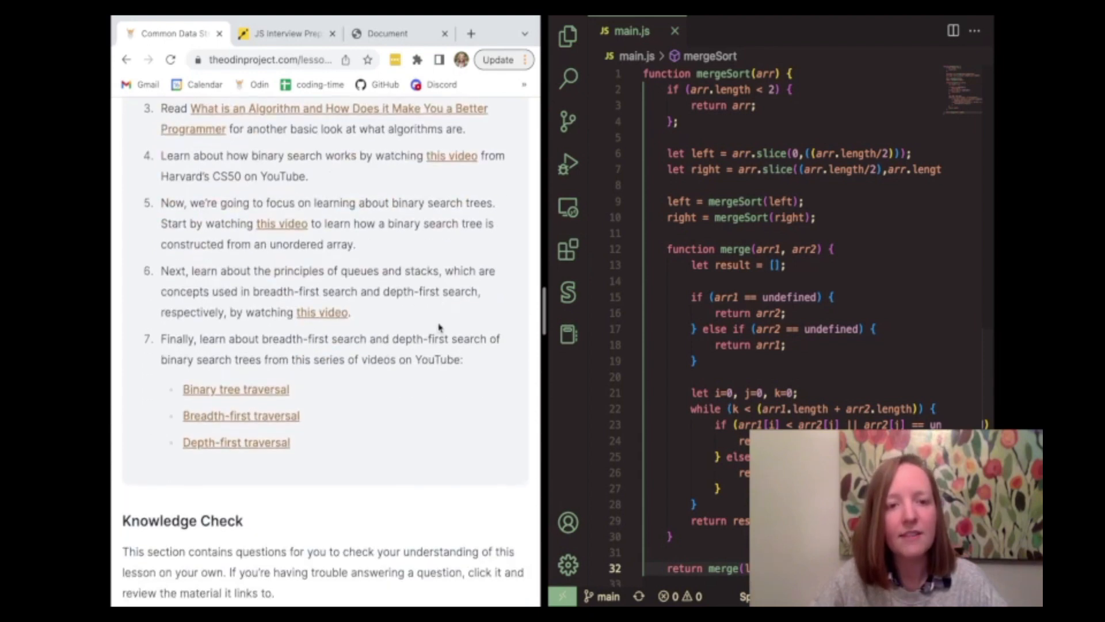
scroll("down", 3)
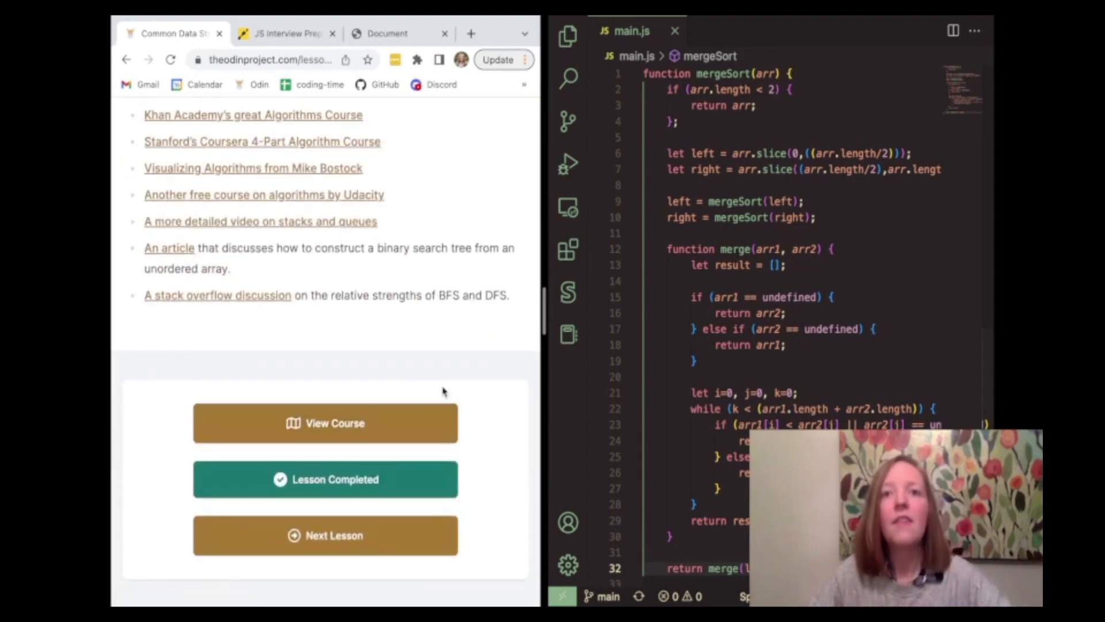
Open Project: Linked Lists and read its introduction, Structure of a Linked List and Assignment
left_click(324, 535)
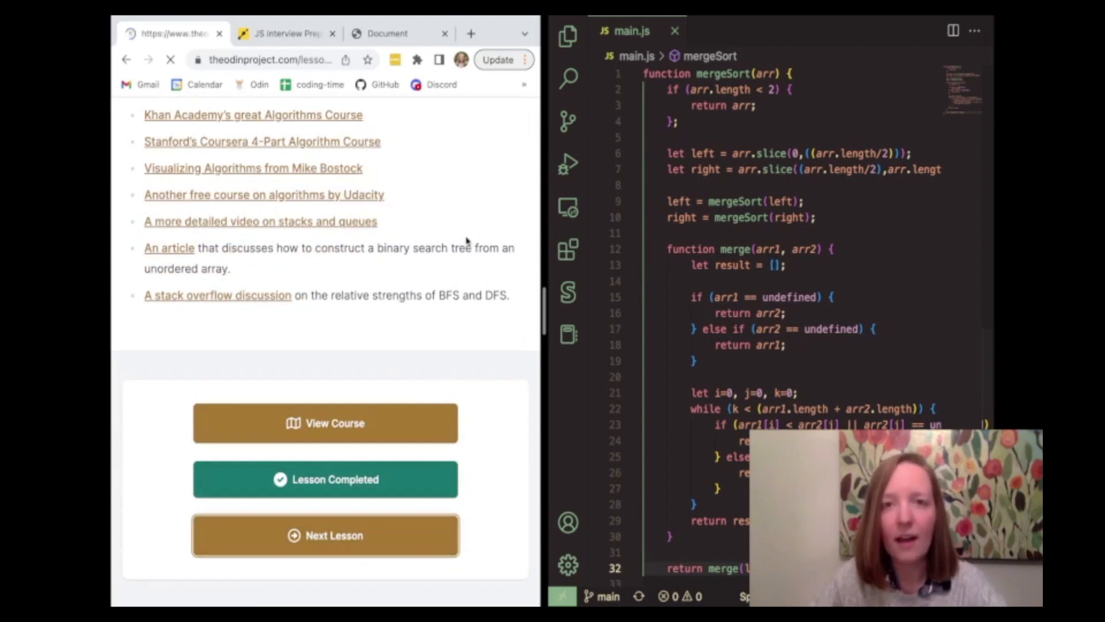
left_click(324, 534)
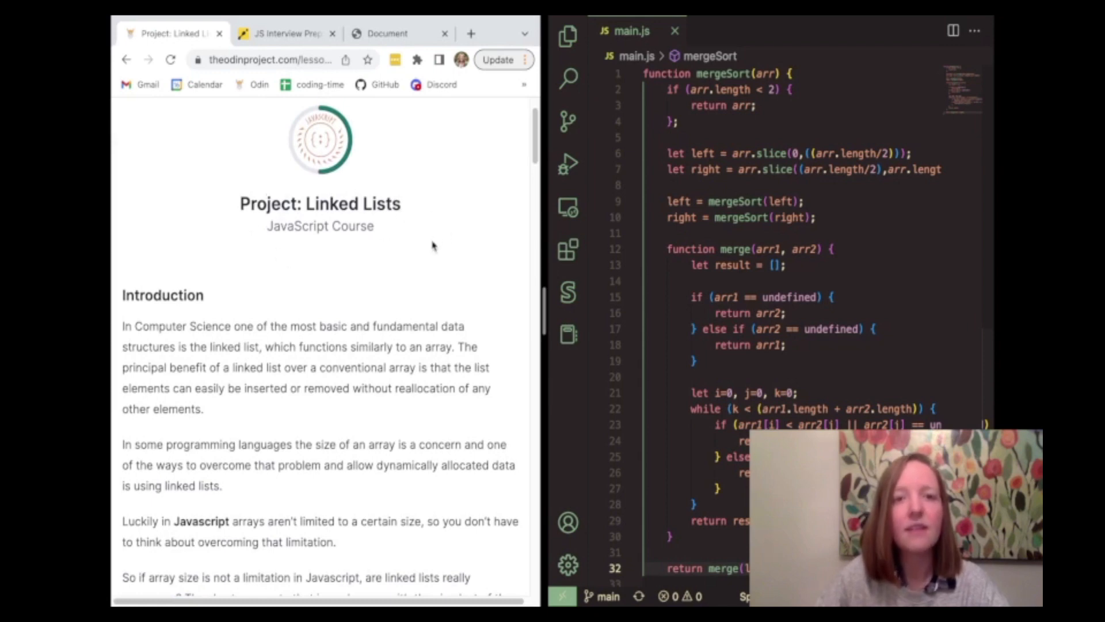
scroll("down", 3)
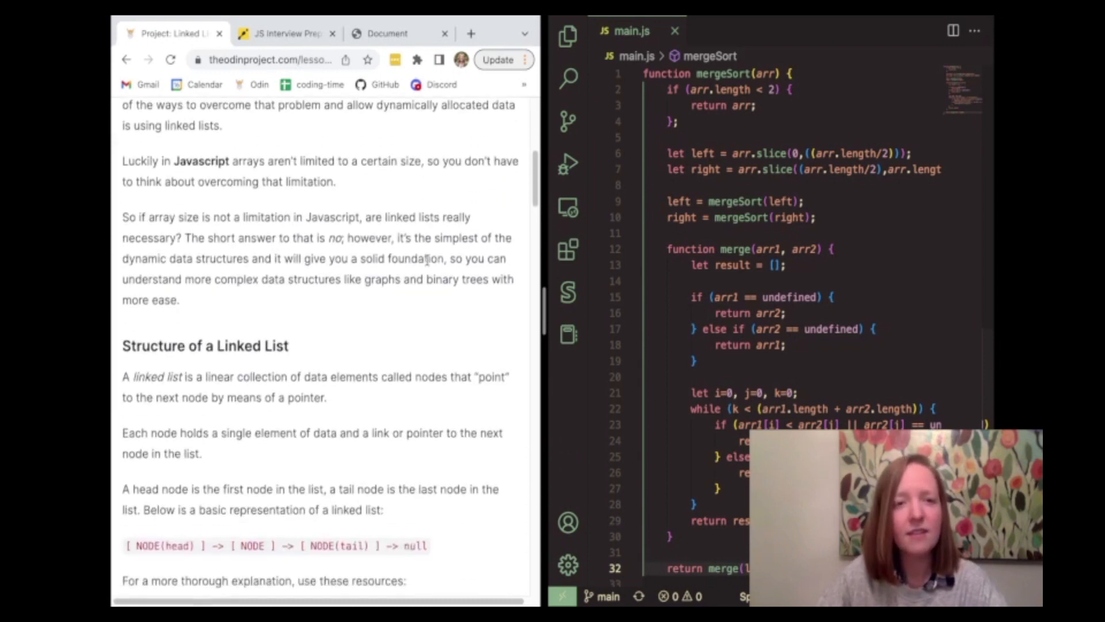
scroll("down", 3)
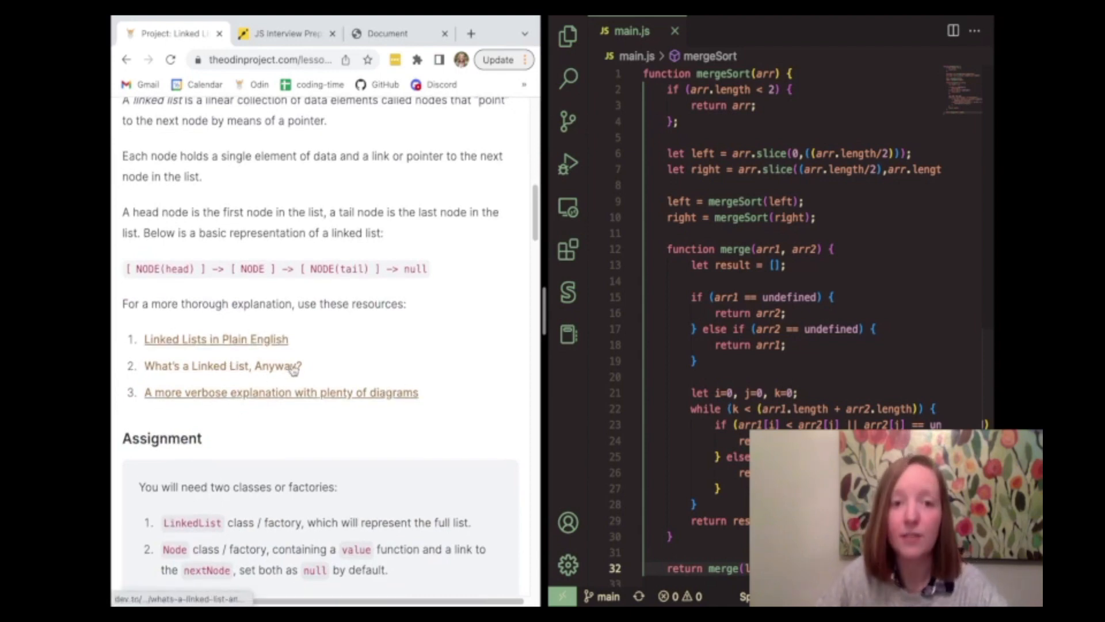
scroll("down", 3)
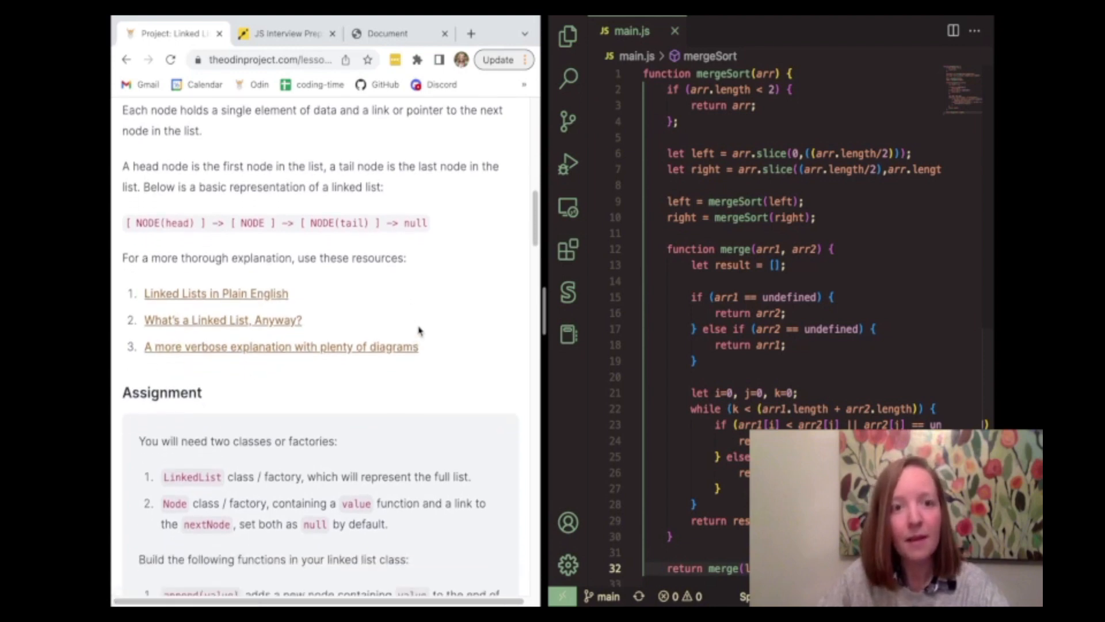
scroll("down", 3)
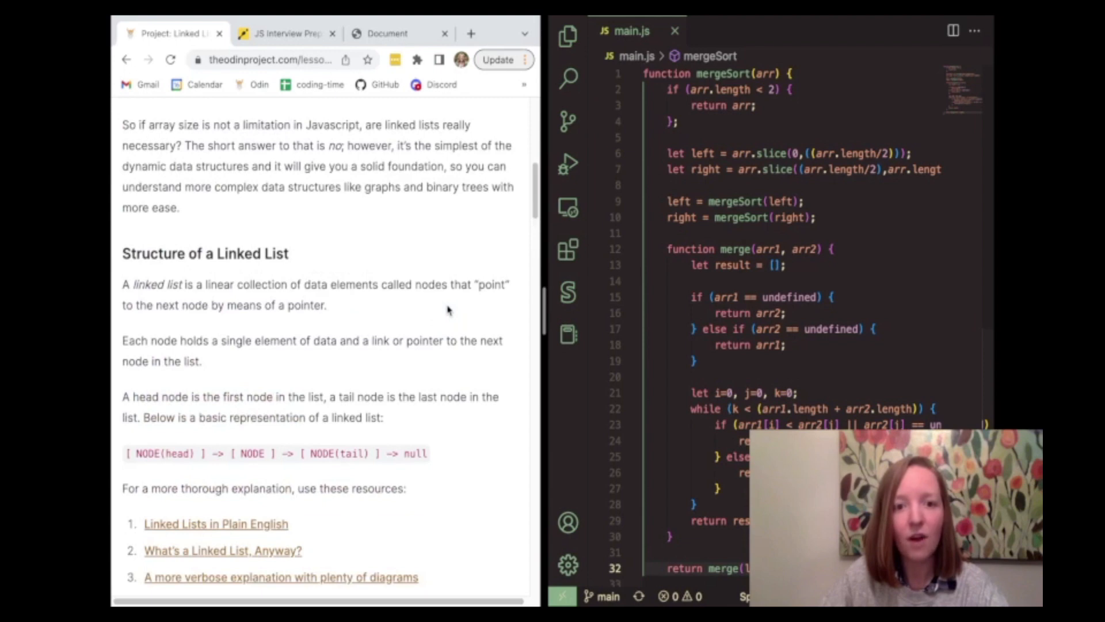
scroll("down", 3)
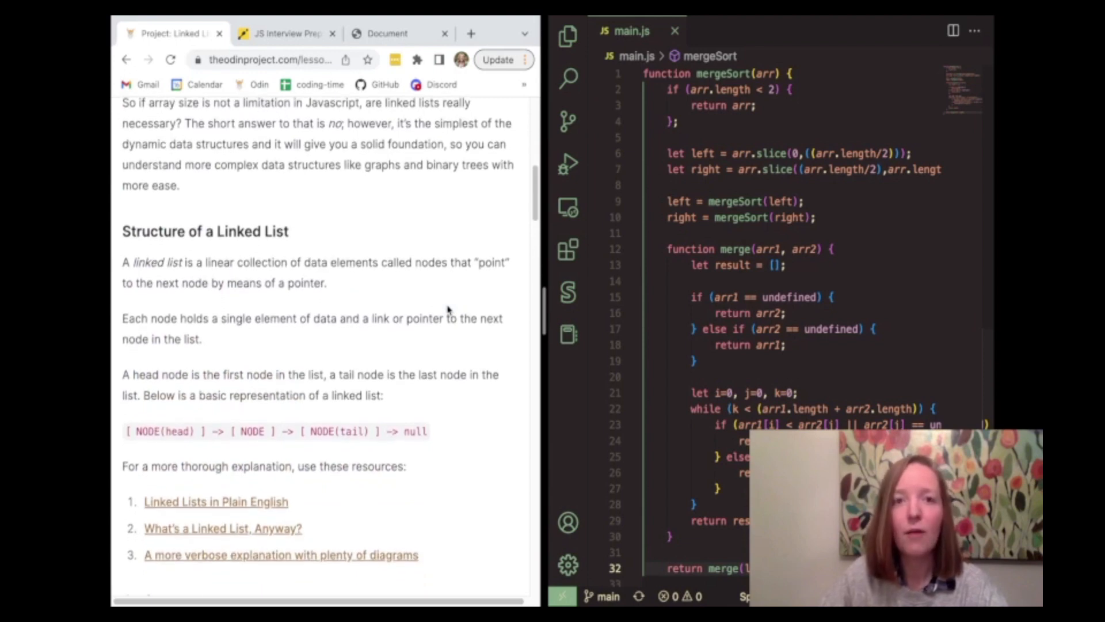